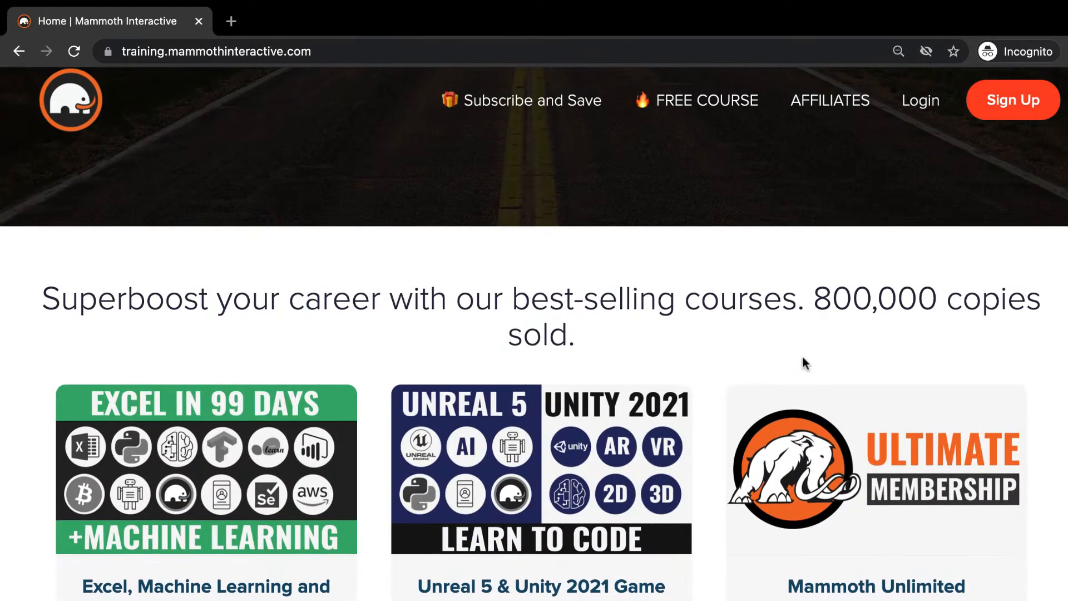
- Browse the watchOS templates, then choose iOS > App and continue to the options form
scroll(down, 3)
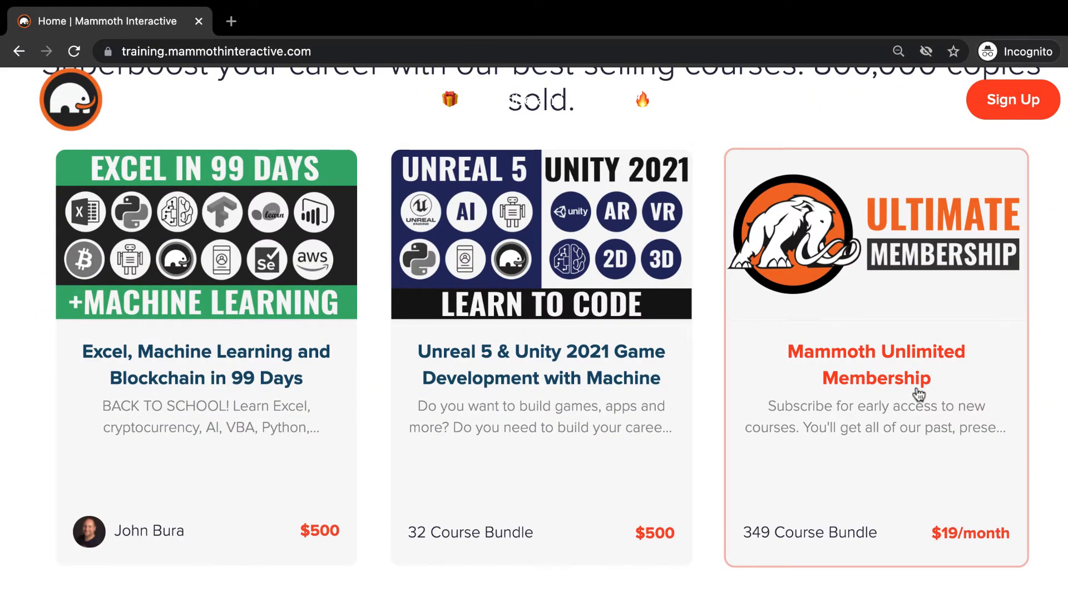
mouse_move(765, 562)
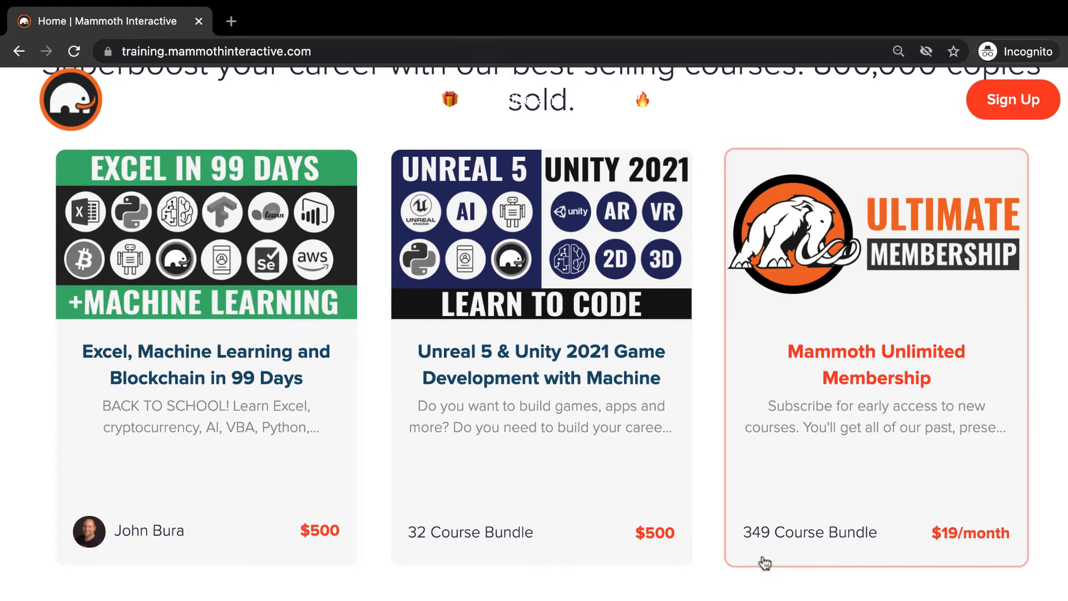
mouse_move(746, 558)
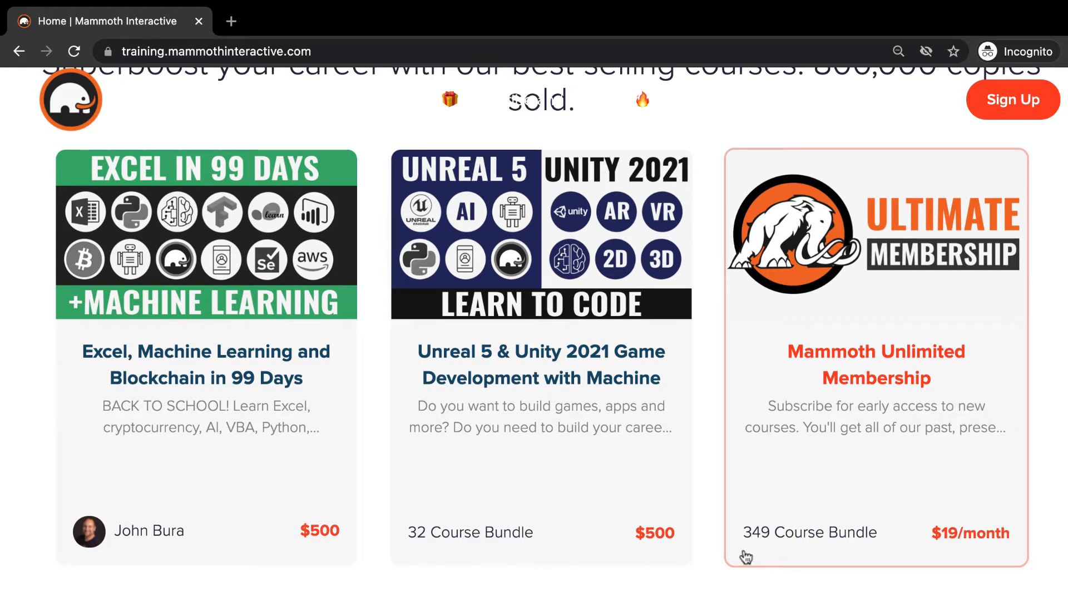
mouse_move(763, 554)
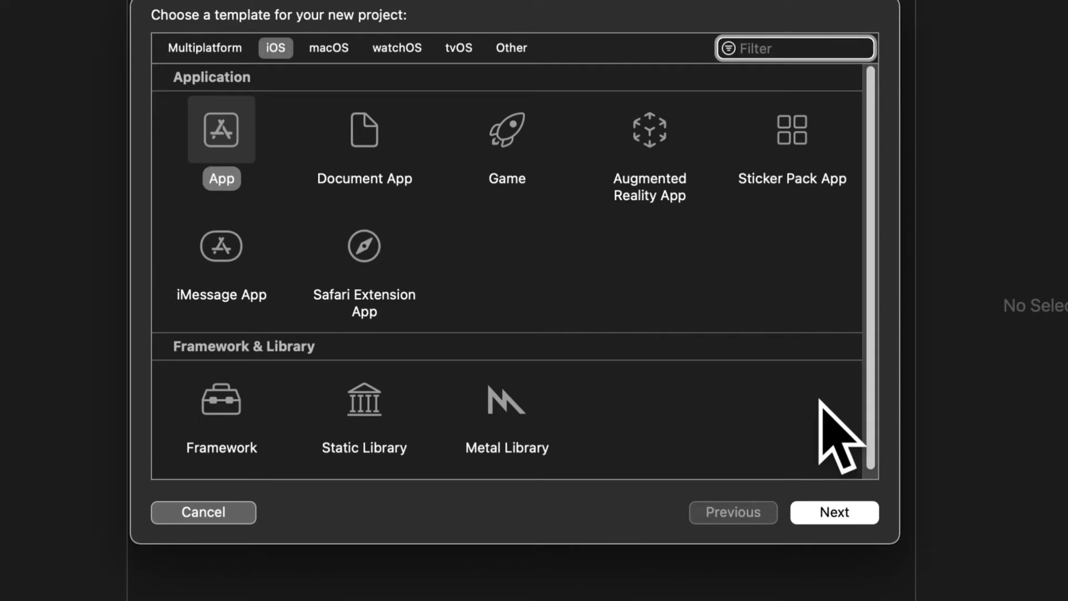
mouse_move(783, 409)
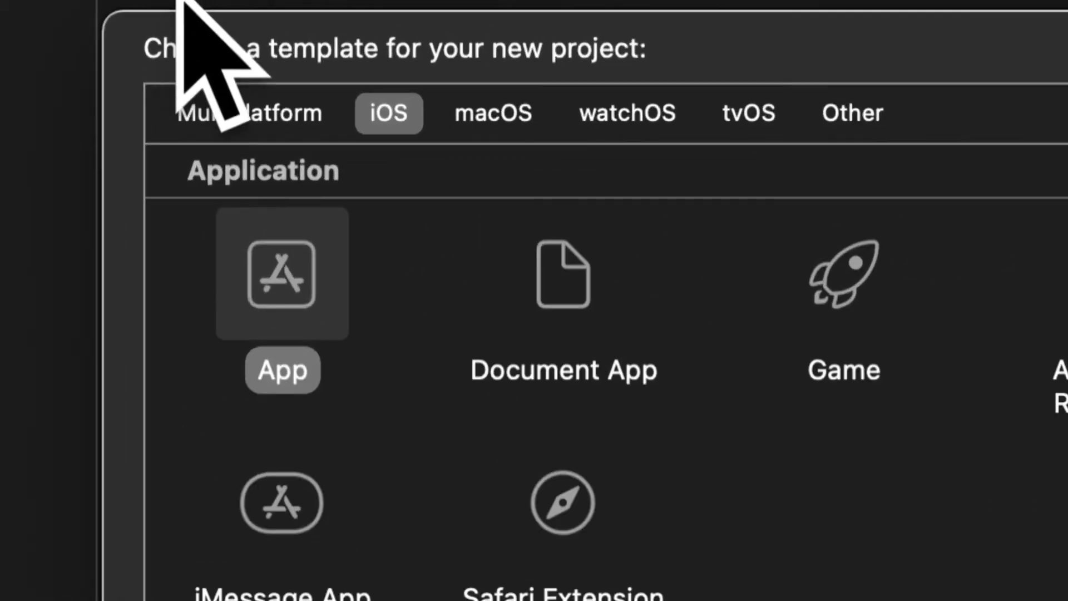
click(627, 113)
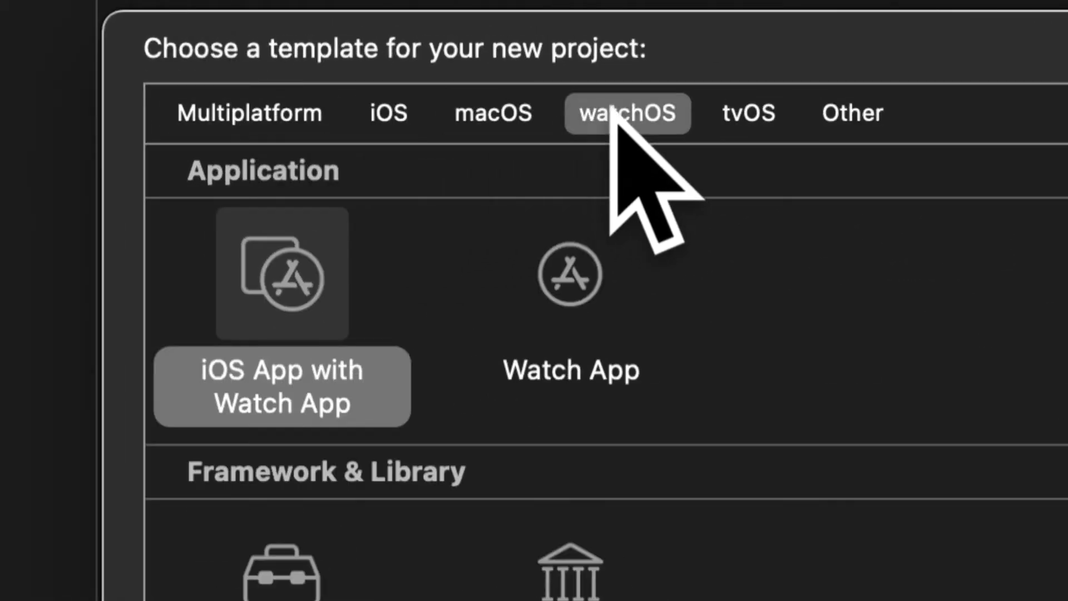
click(852, 113)
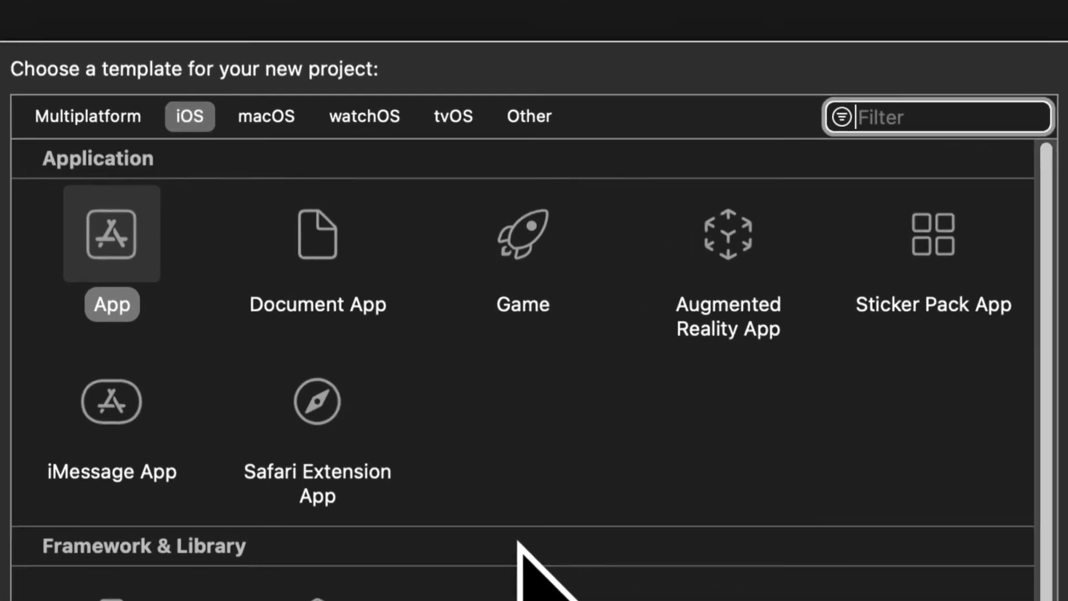
click(317, 235)
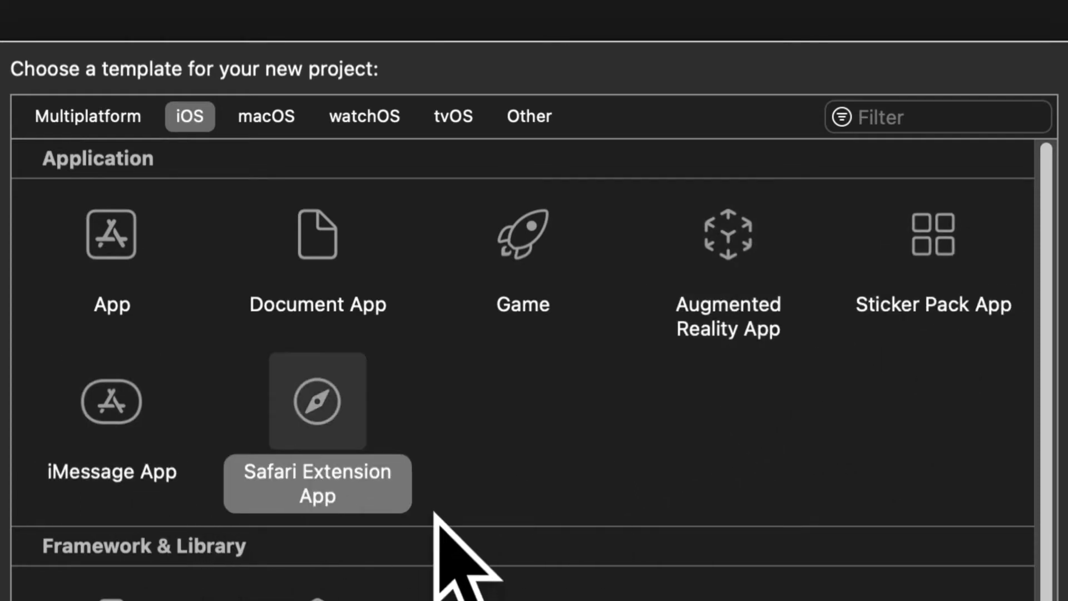
mouse_move(112, 303)
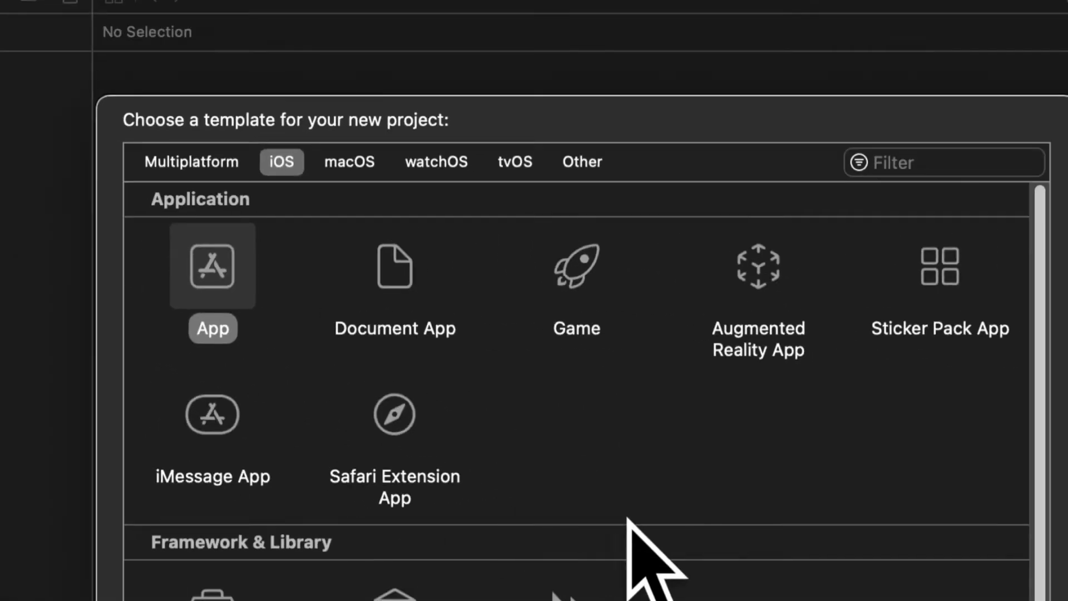
scroll(down, 3)
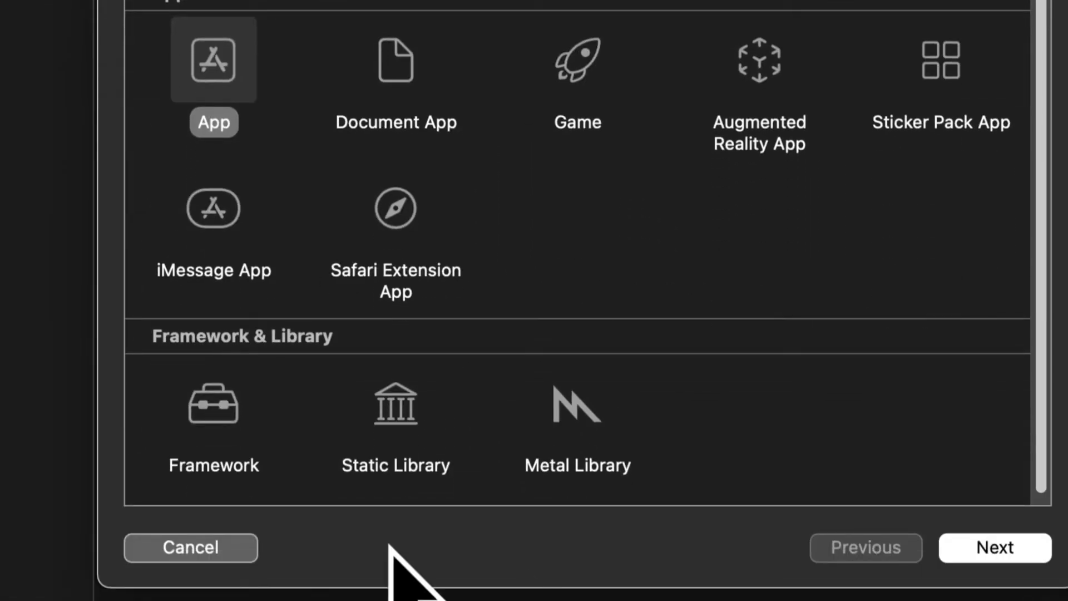
mouse_move(688, 498)
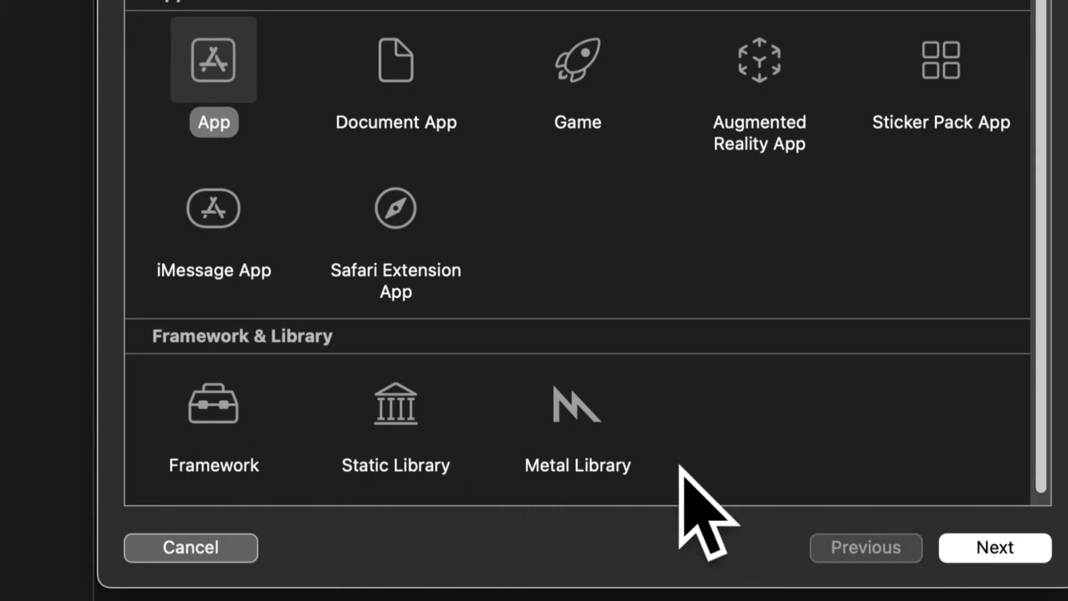
click(995, 547)
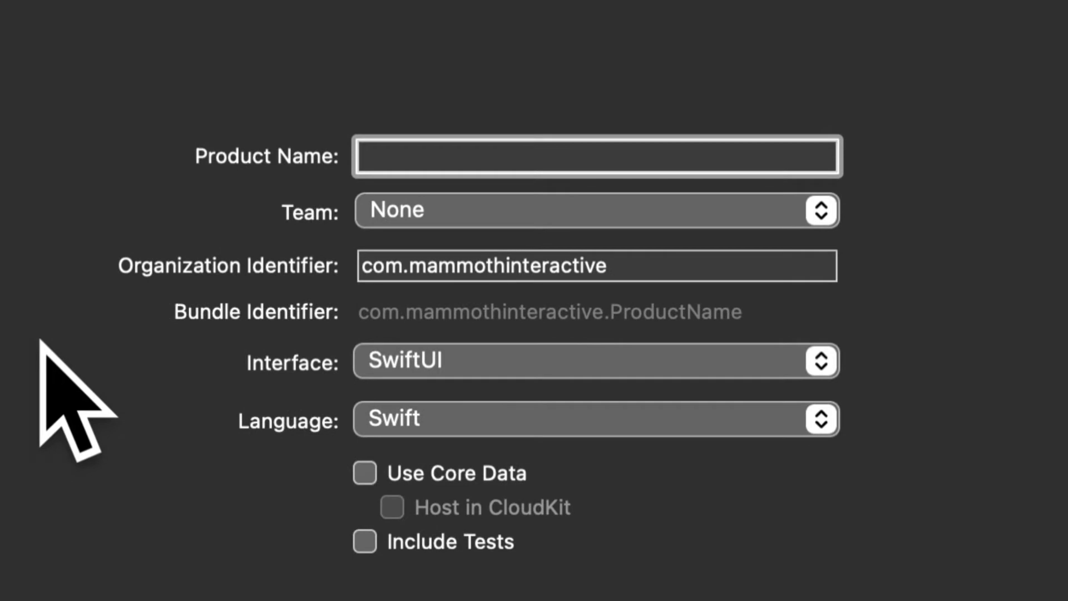
- Name the product MultiPage (bundle com.mammothinteractive.MultiPage) and keep Swift as the language
text(Multip)
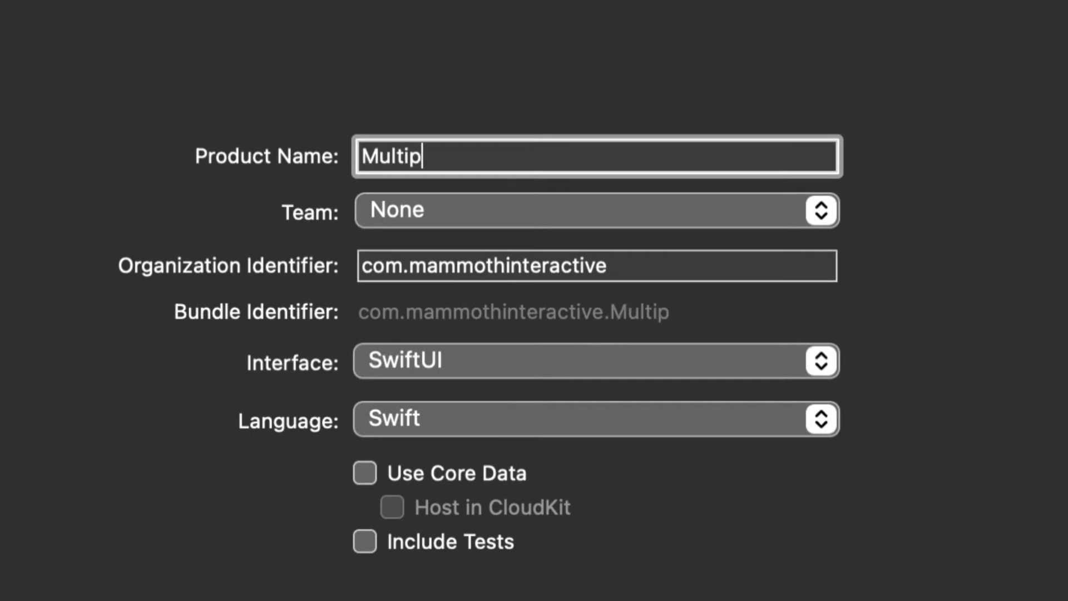
text(Page)
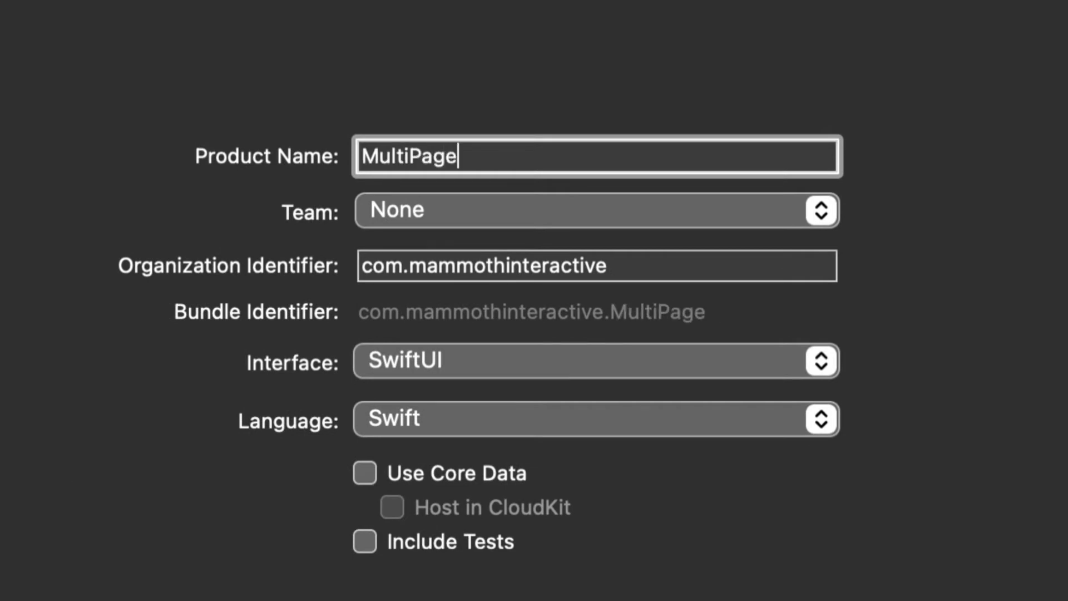
mouse_move(340, 341)
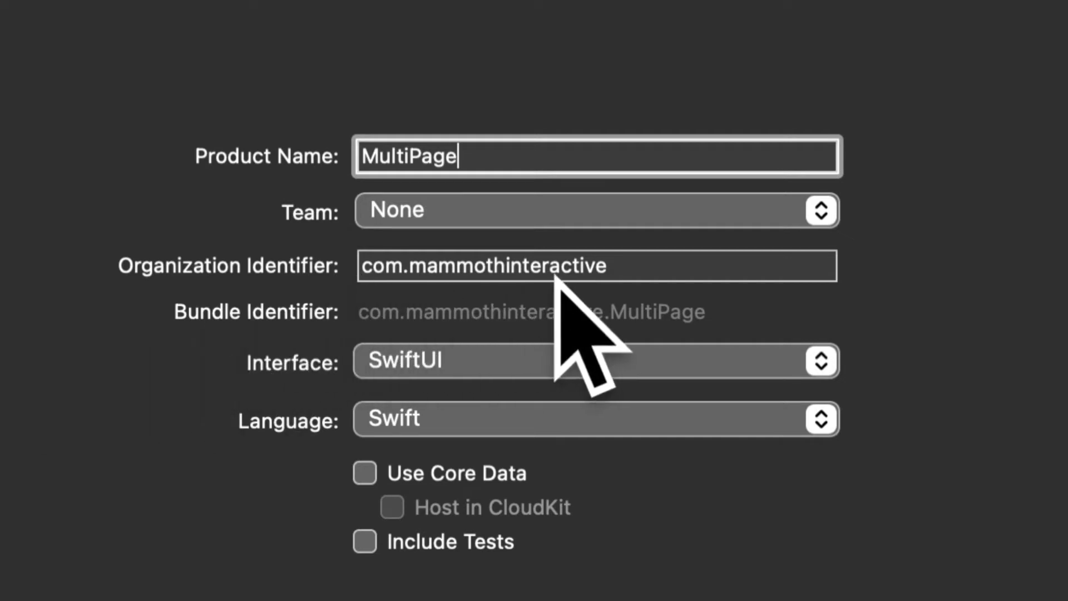
mouse_move(546, 367)
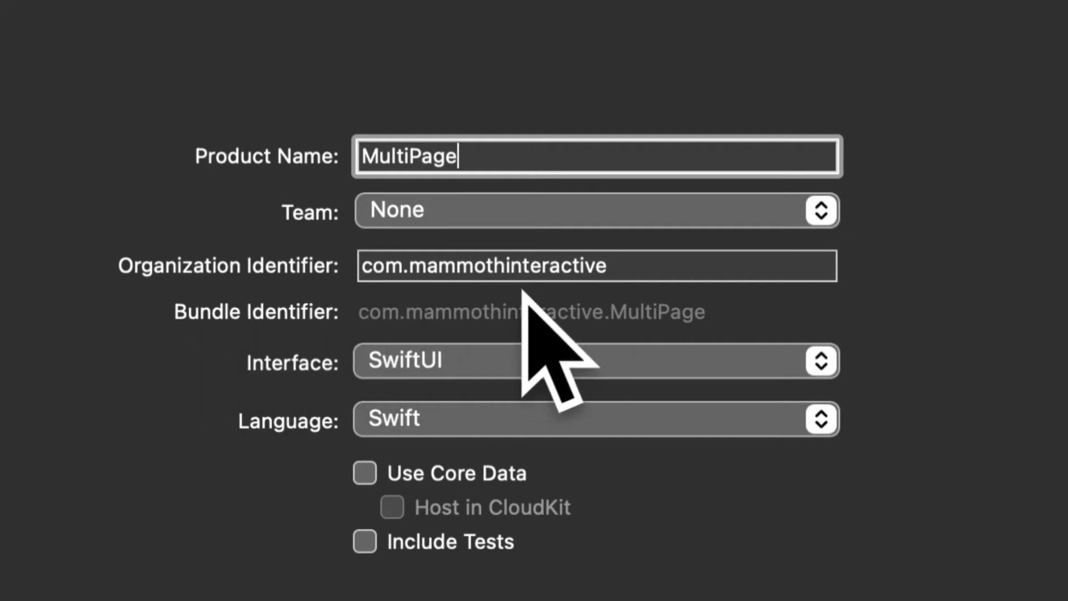
mouse_move(409, 374)
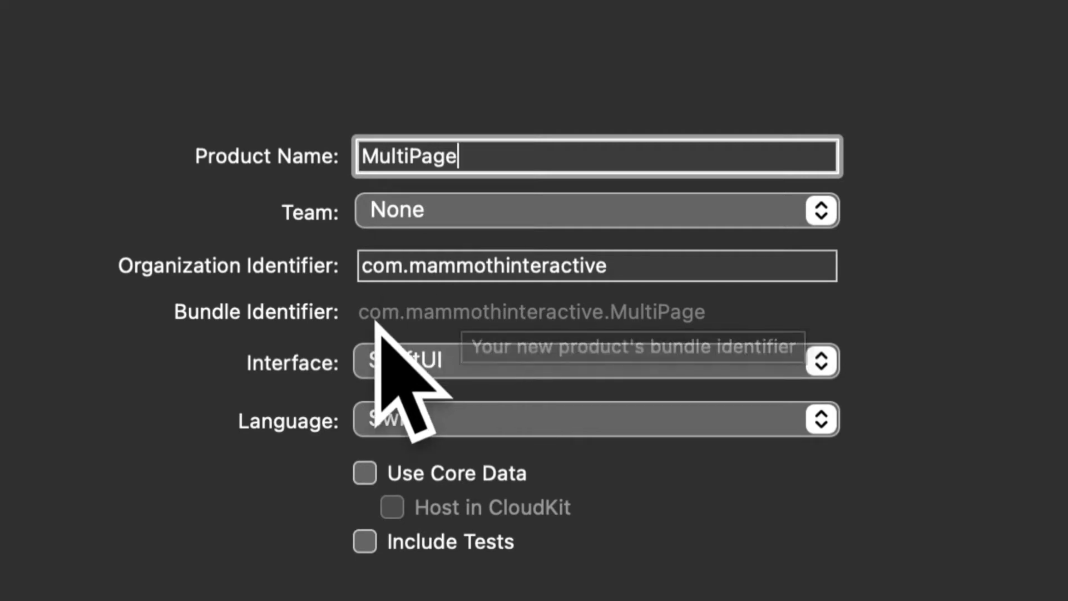
mouse_move(599, 395)
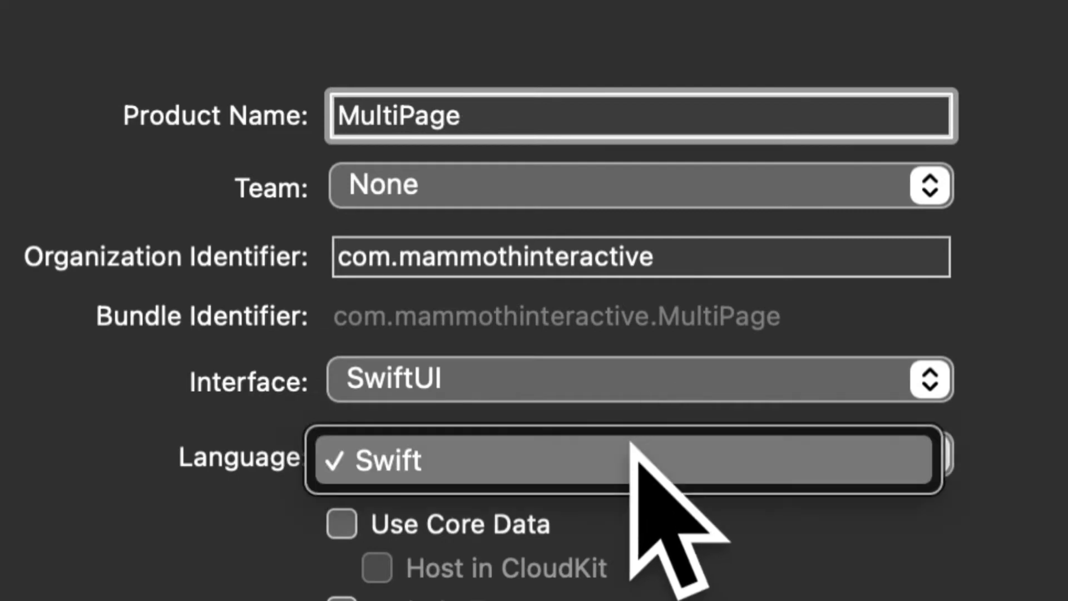
click(476, 460)
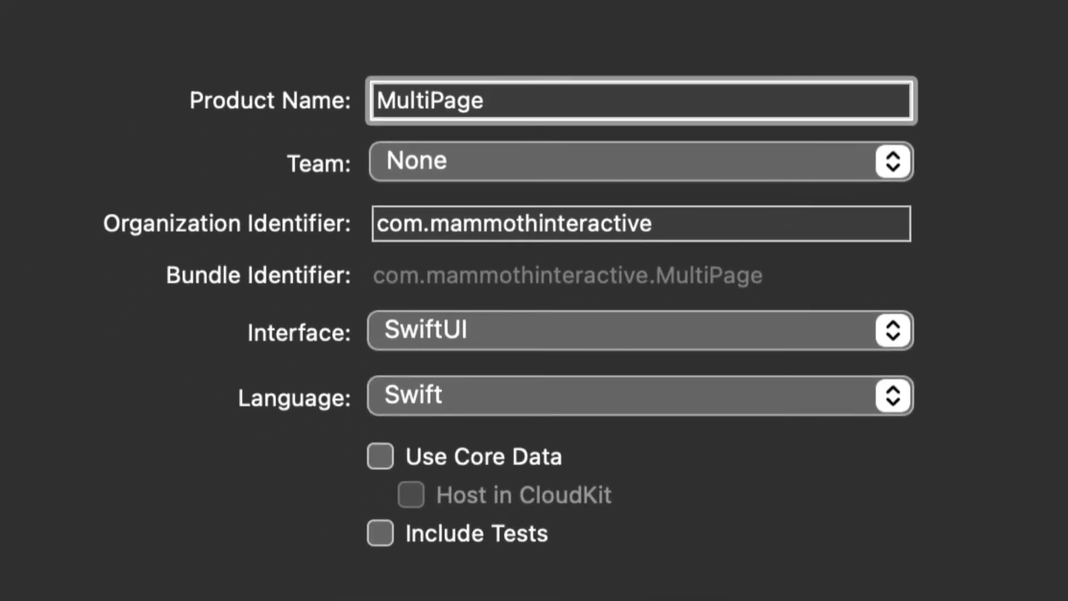
mouse_move(559, 572)
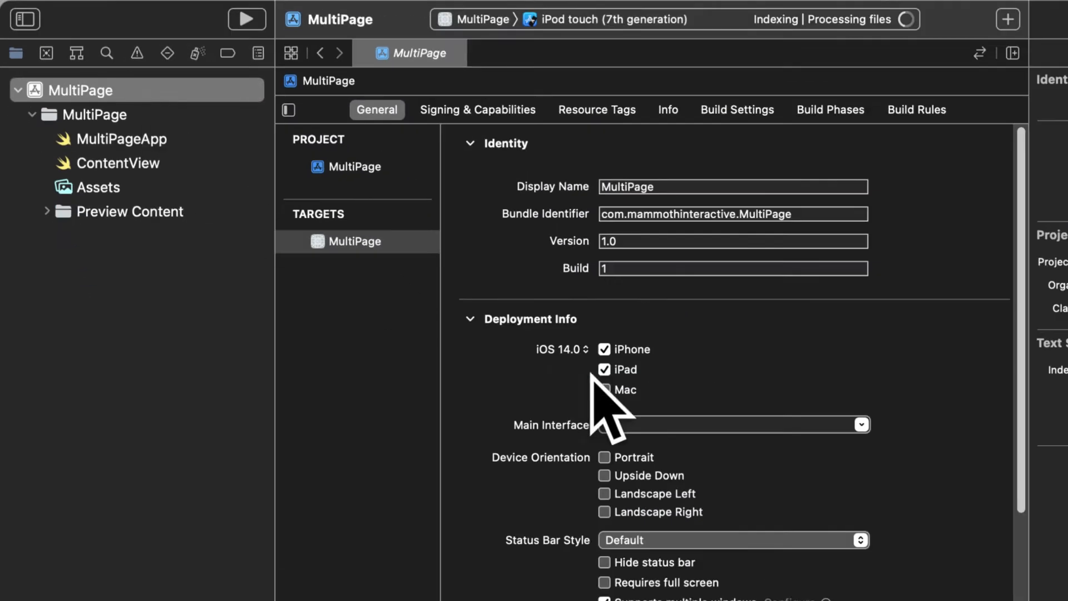
mouse_move(402, 378)
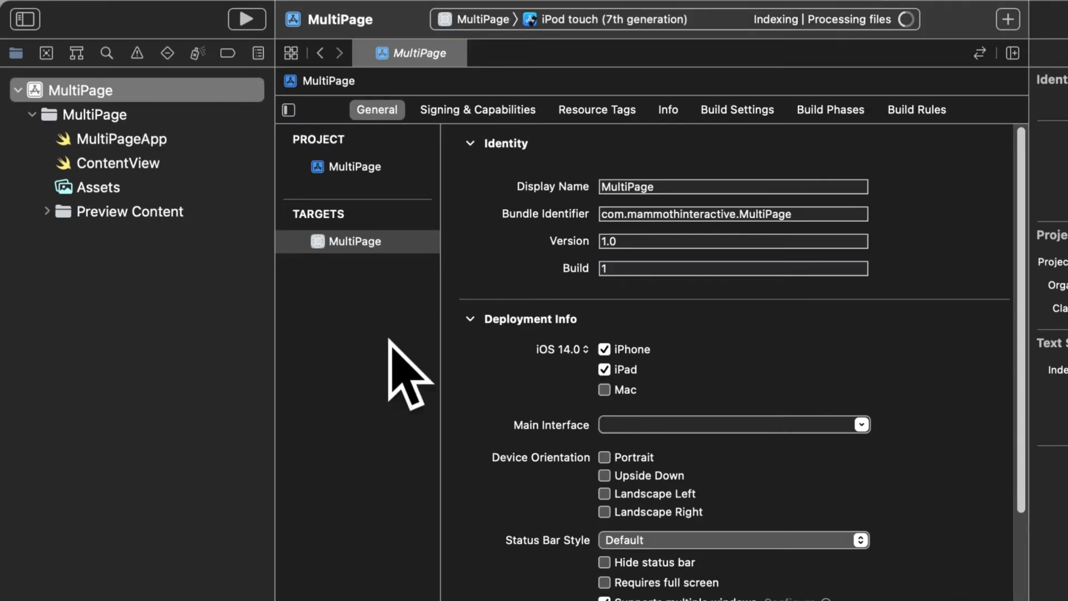
mouse_move(988, 511)
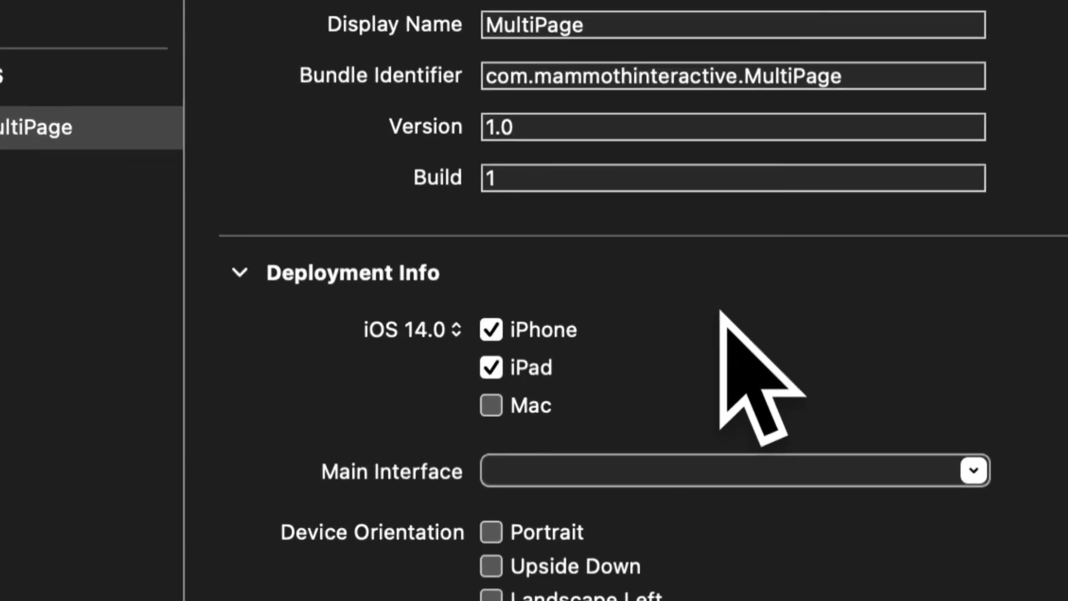
- Set the MultiPage target's minimum deployment version to iOS 15.0
click(409, 329)
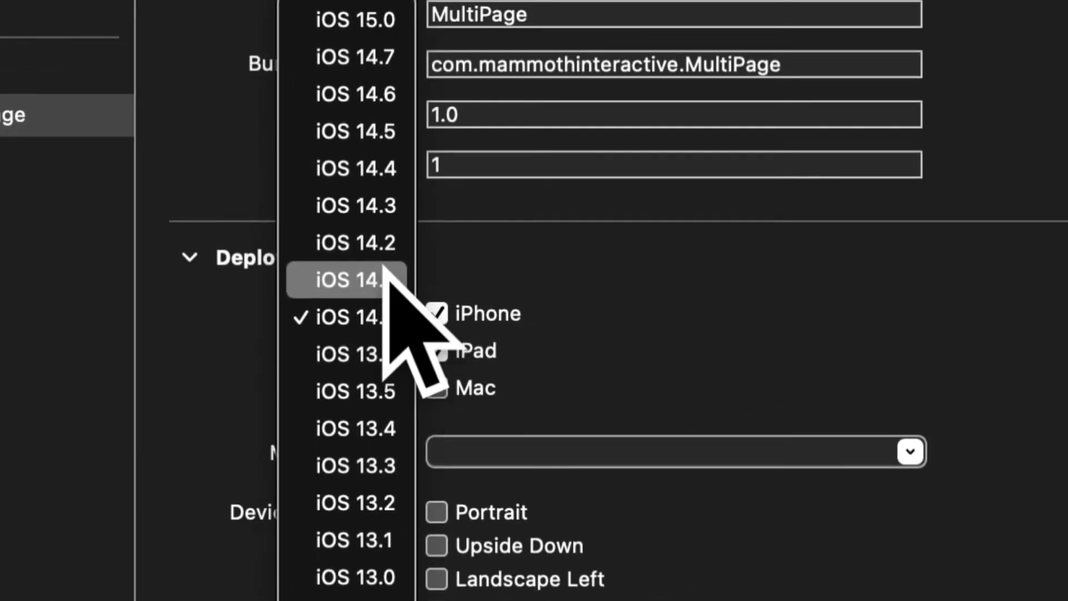
click(355, 19)
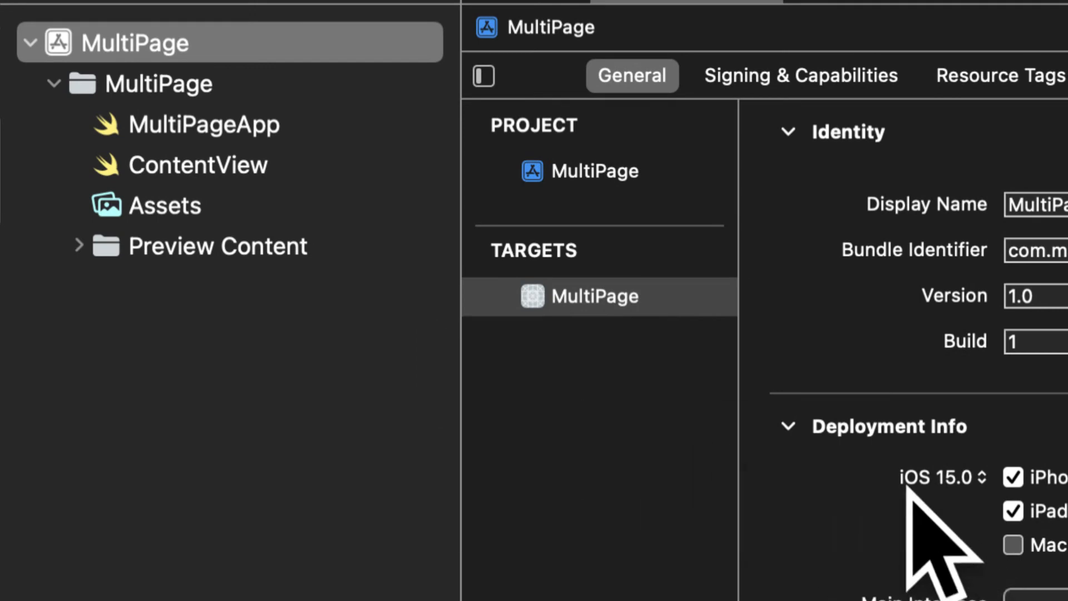
mouse_move(940, 545)
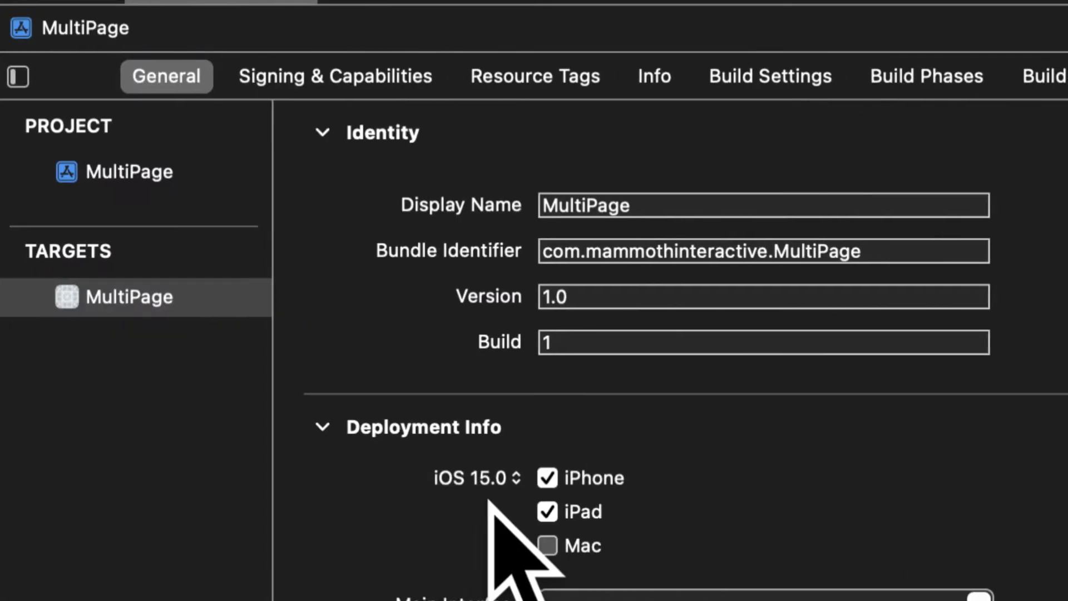
mouse_move(422, 519)
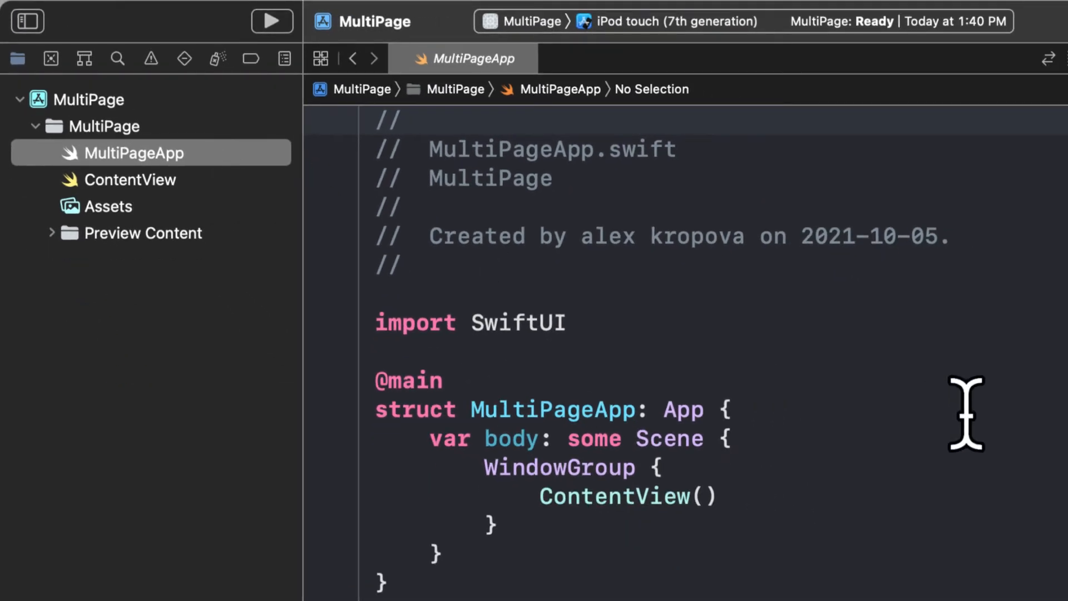
- Review MultiPageApp.swift, highlighting the MultiPageApp struct and the ContentView in its window group
click(1050, 58)
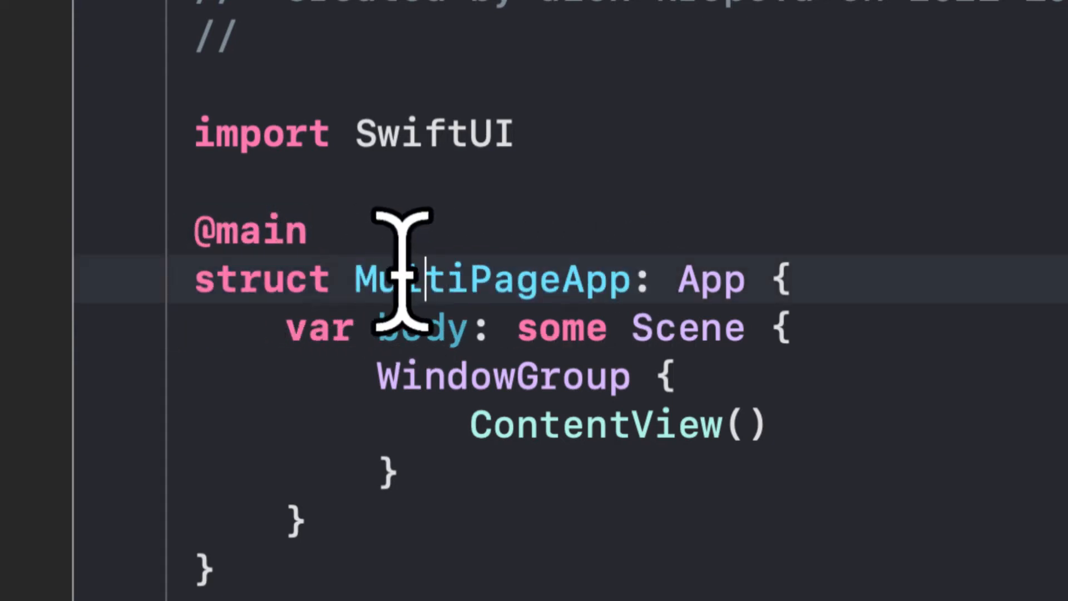
double_click(491, 280)
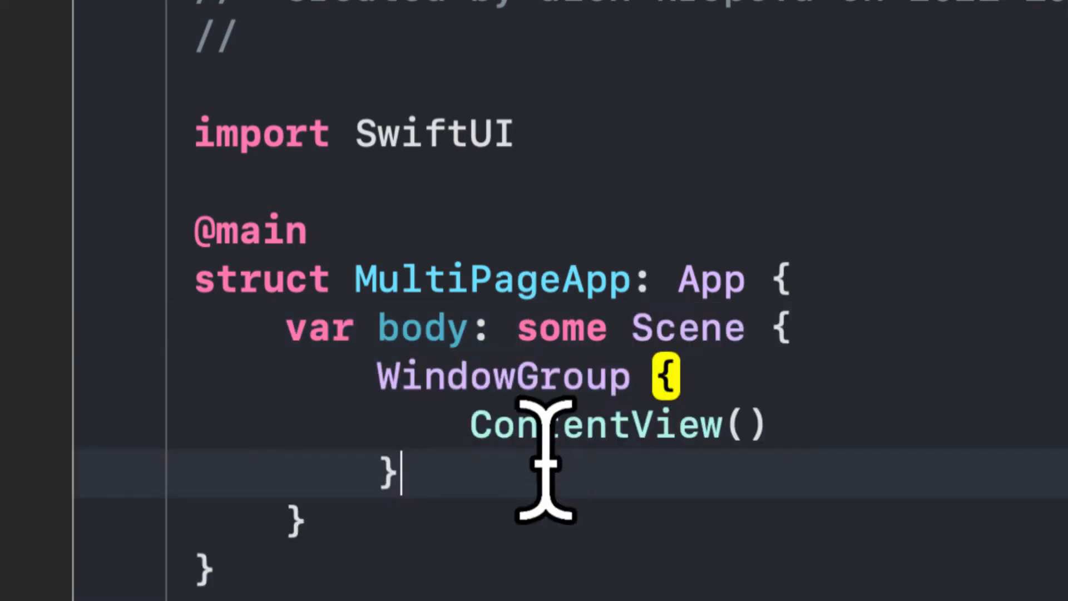
double_click(600, 425)
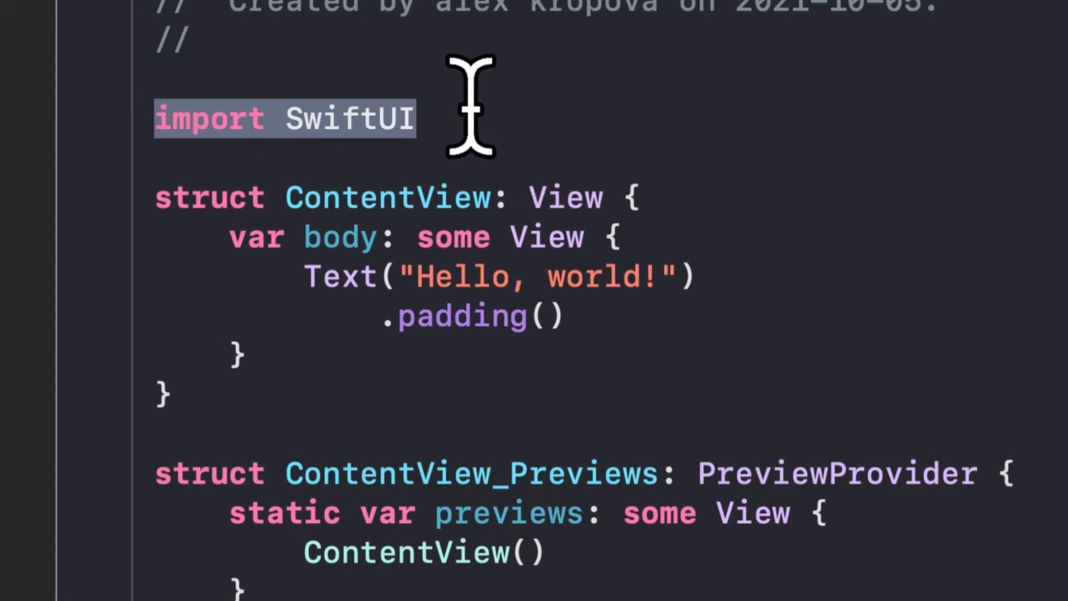
double_click(349, 119)
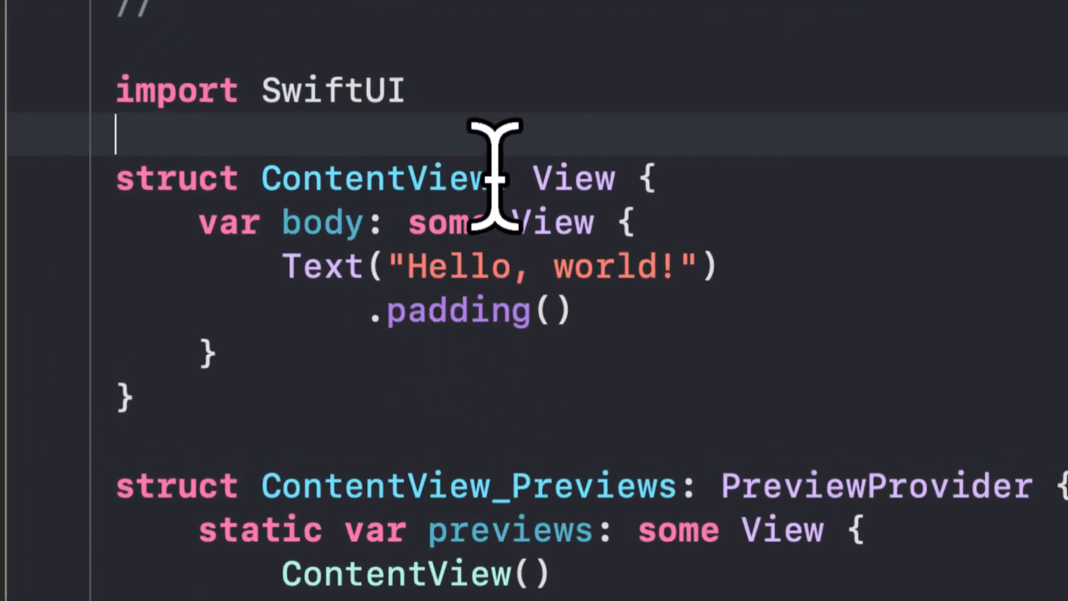
double_click(374, 178)
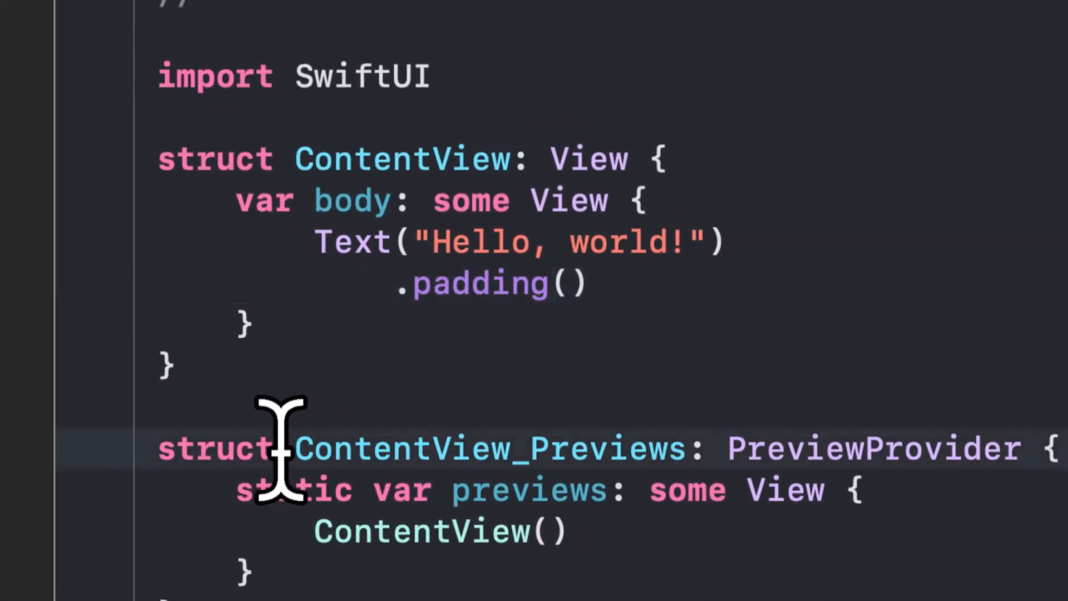
double_click(872, 449)
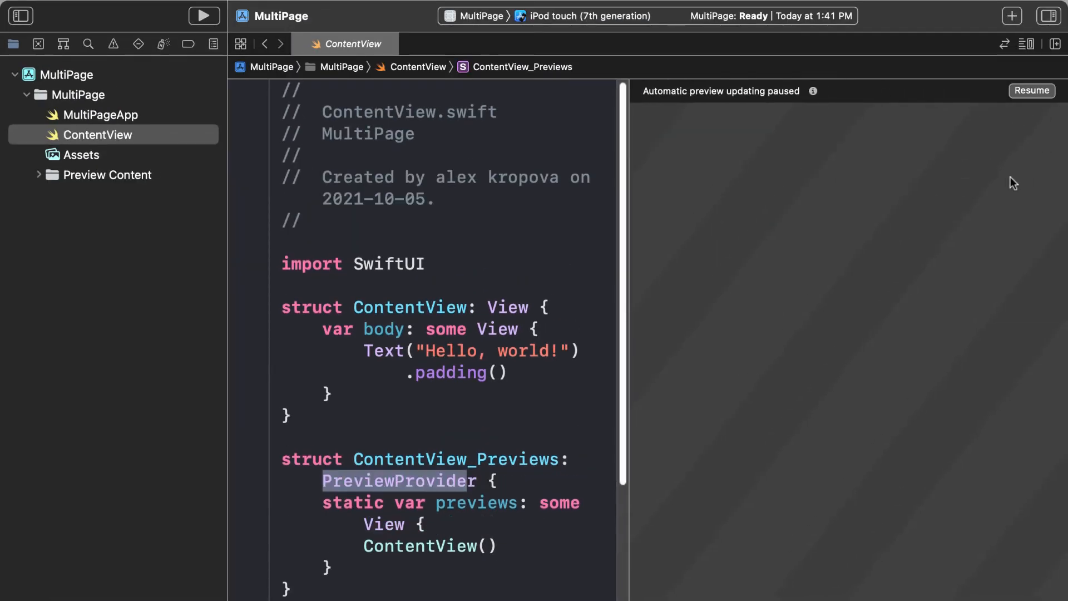
- Resume the canvas so 'Hello, world!' renders, pointing out the ContentView struct
click(1032, 90)
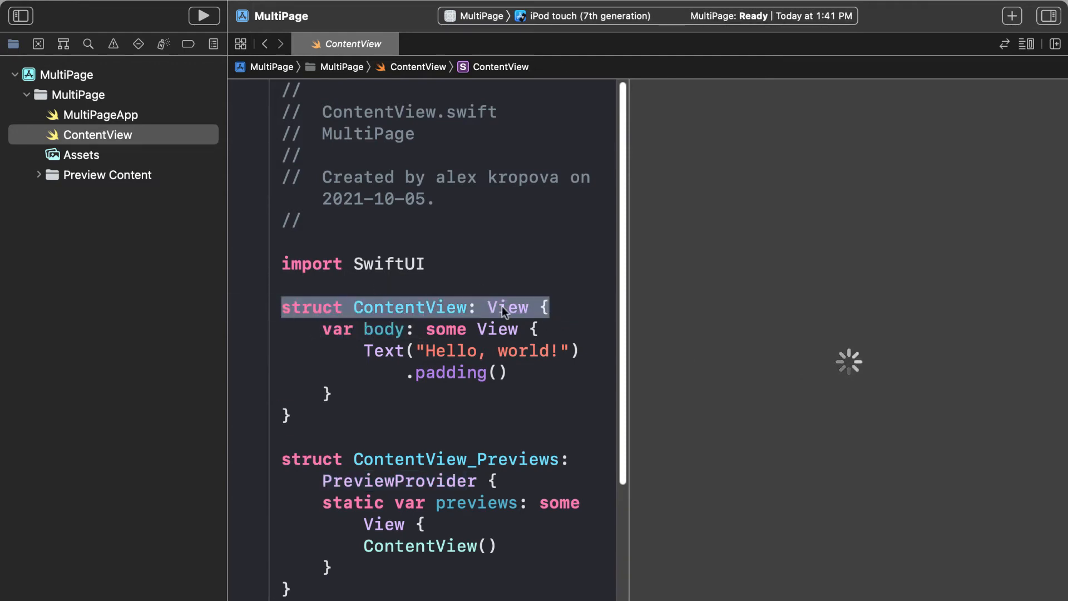
double_click(507, 307)
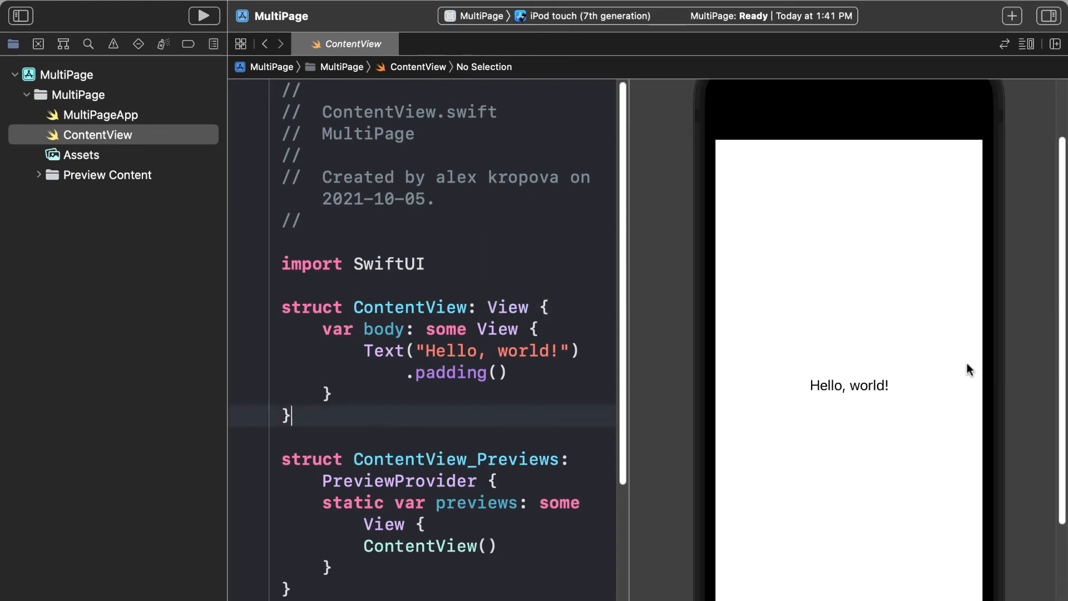
click(1056, 43)
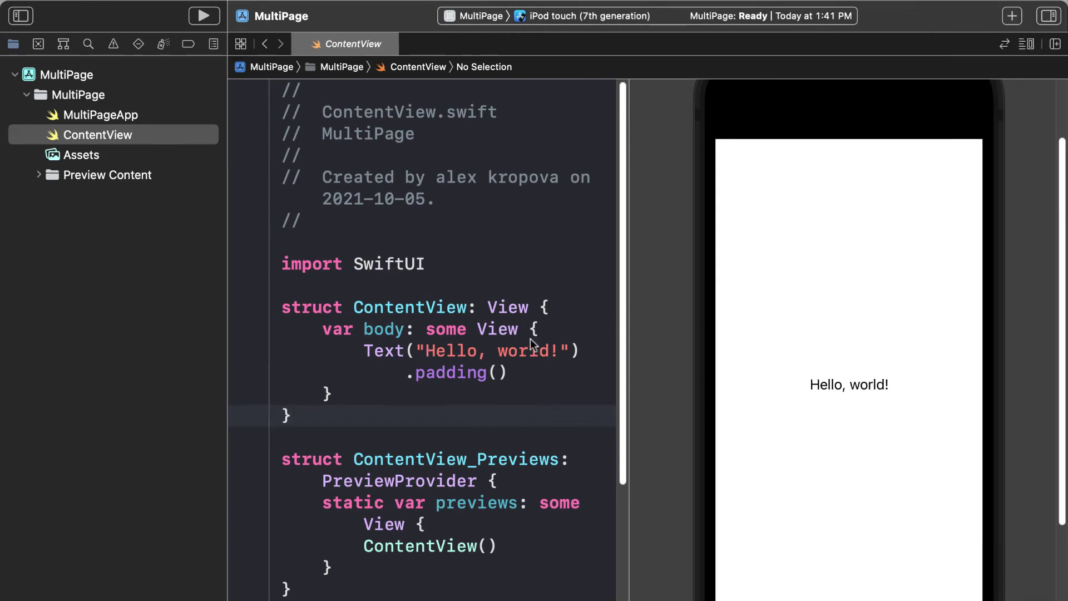
mouse_move(970, 359)
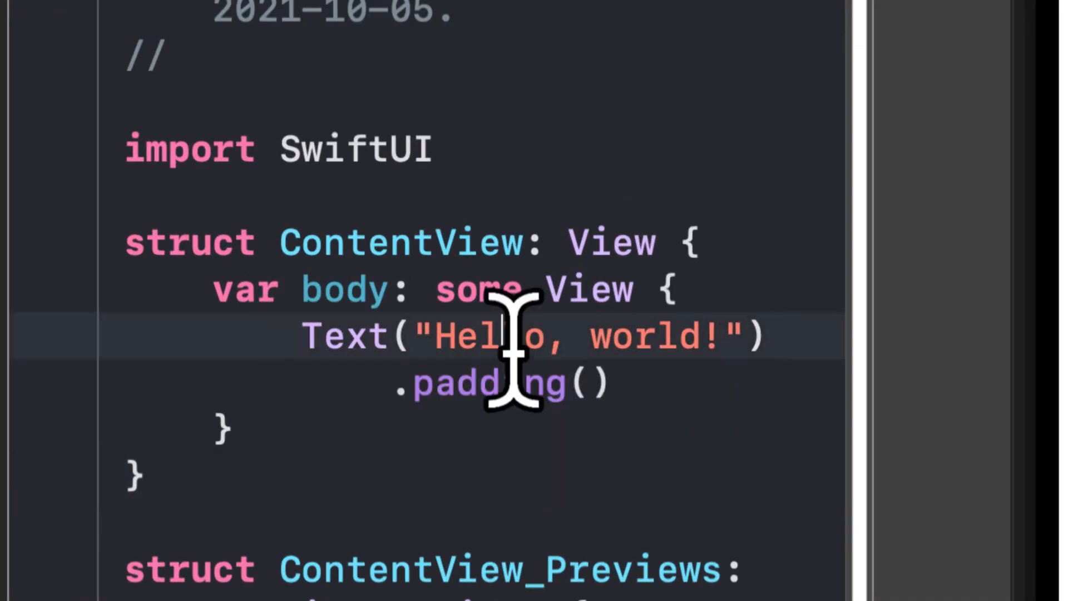
- Replace the Text string 'Hello, world!' with 'Hi!'
text(Hi!"))
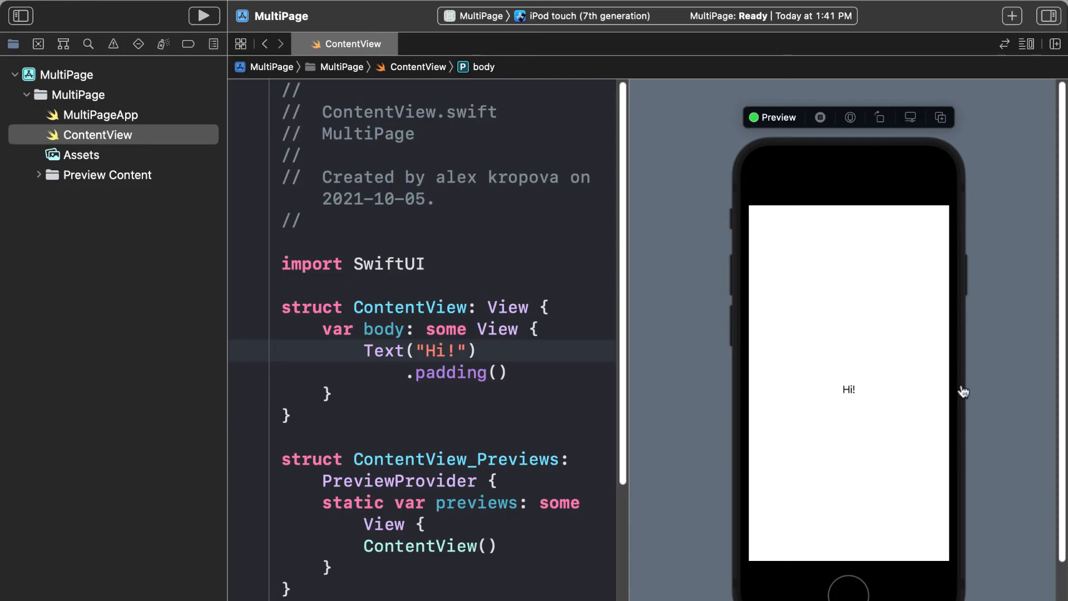
mouse_move(862, 296)
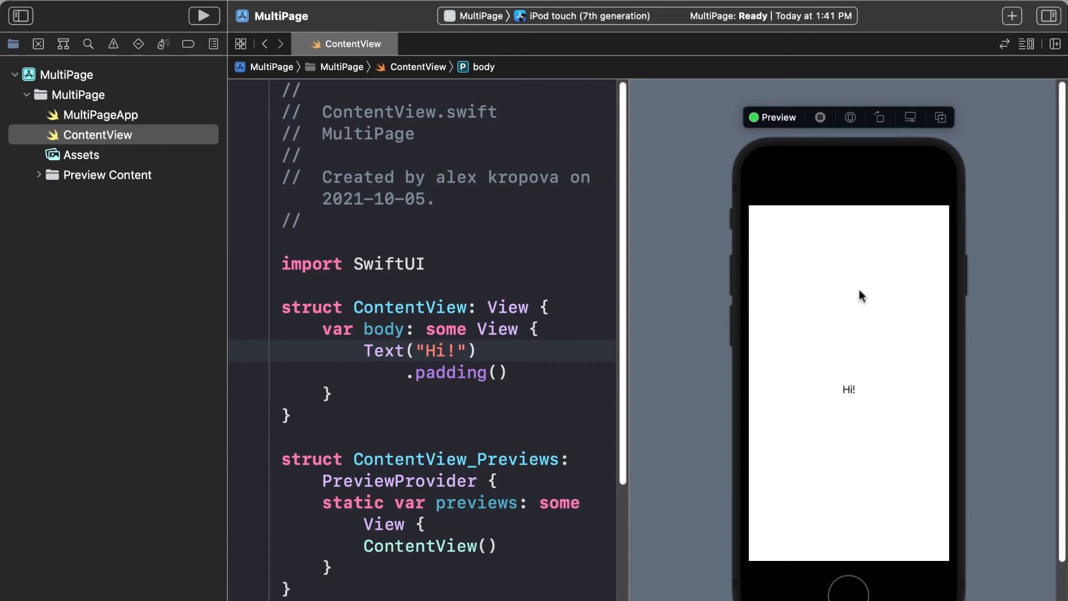
mouse_move(840, 424)
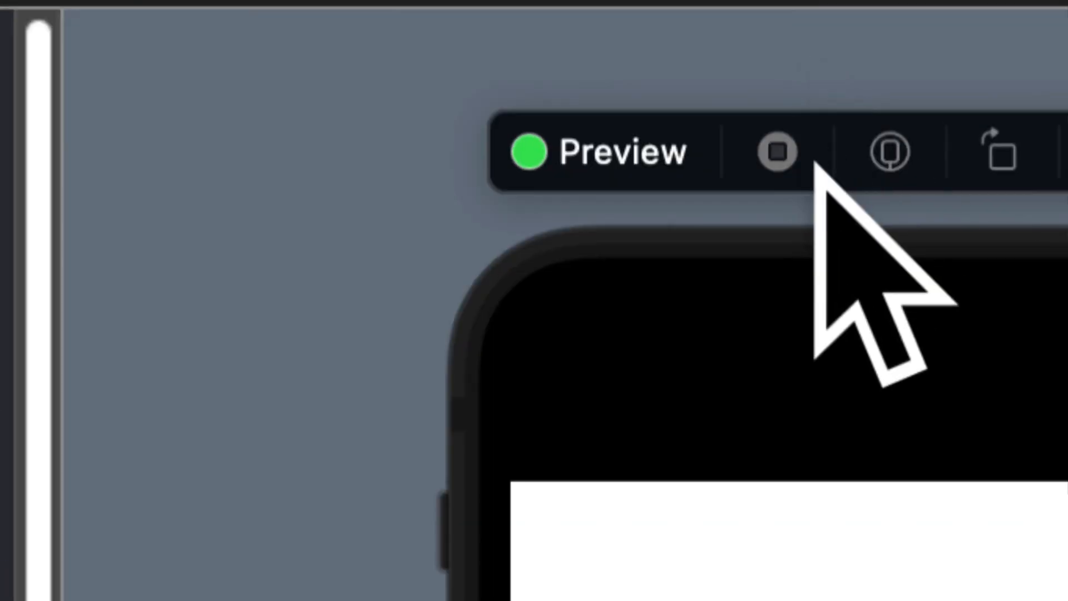
- Stop live preview mode, leaving the static preview showing 'Hi!'
click(777, 152)
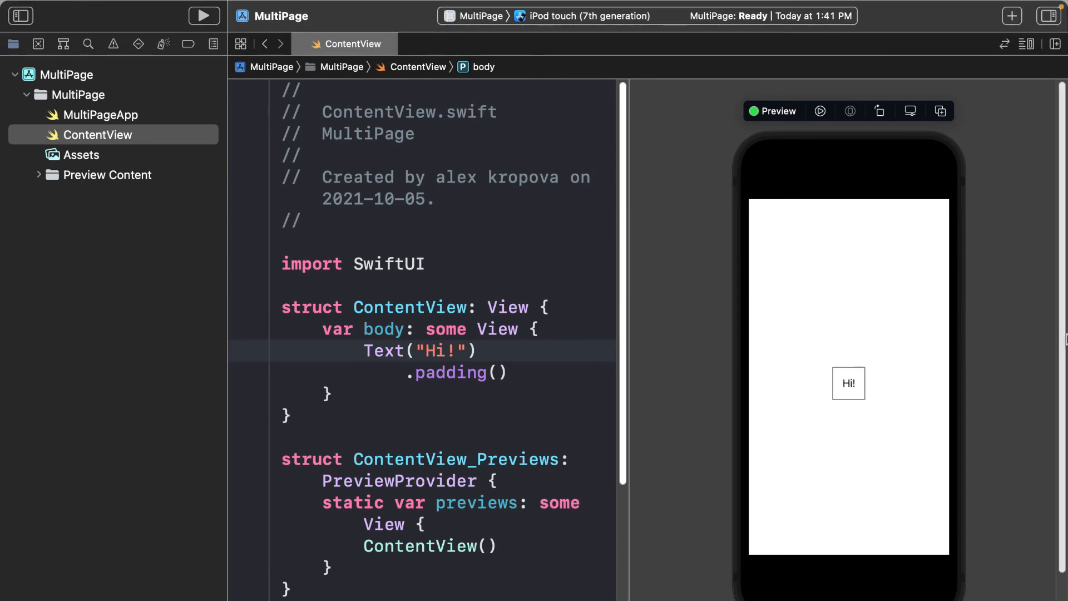
mouse_move(916, 525)
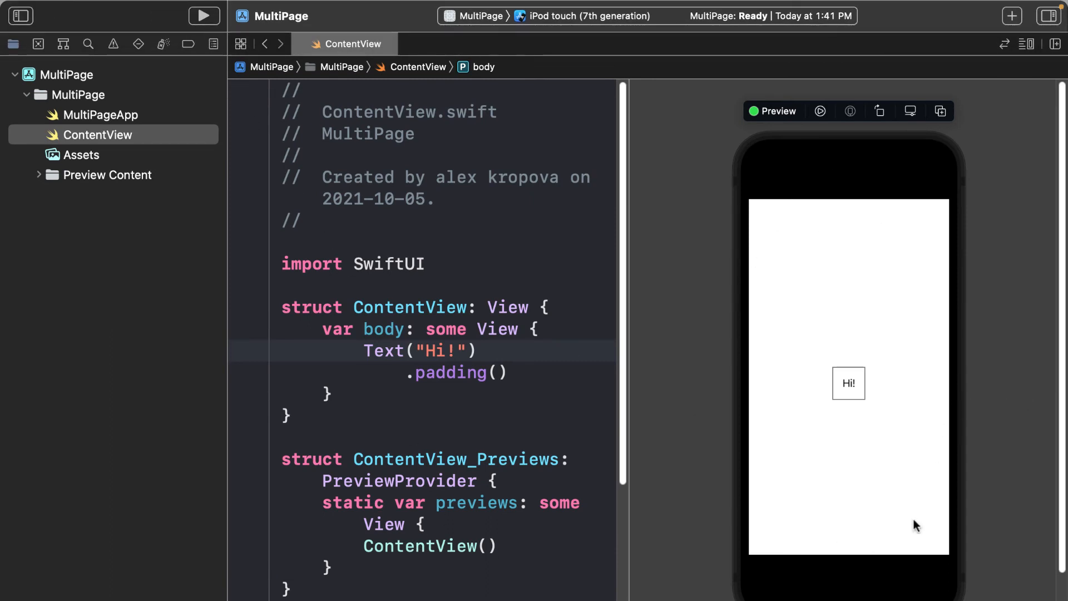
mouse_move(763, 504)
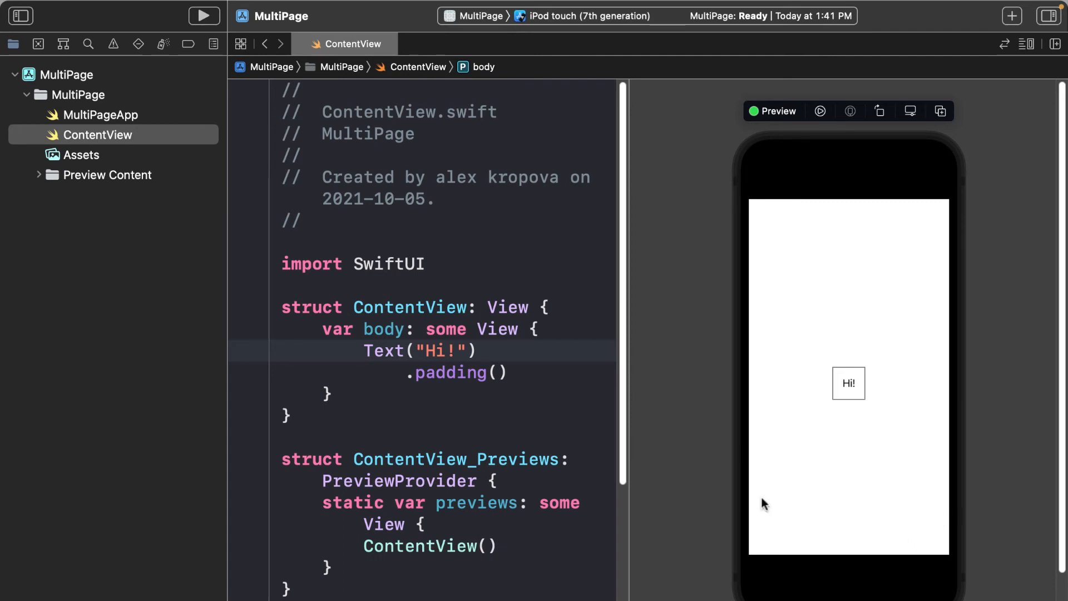
mouse_move(719, 178)
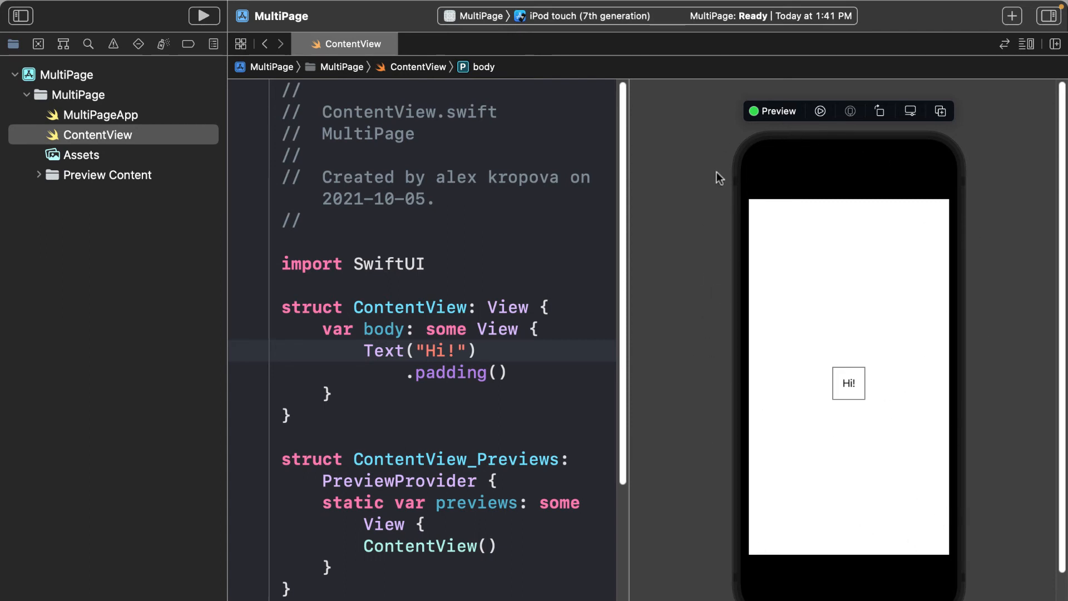
mouse_move(873, 492)
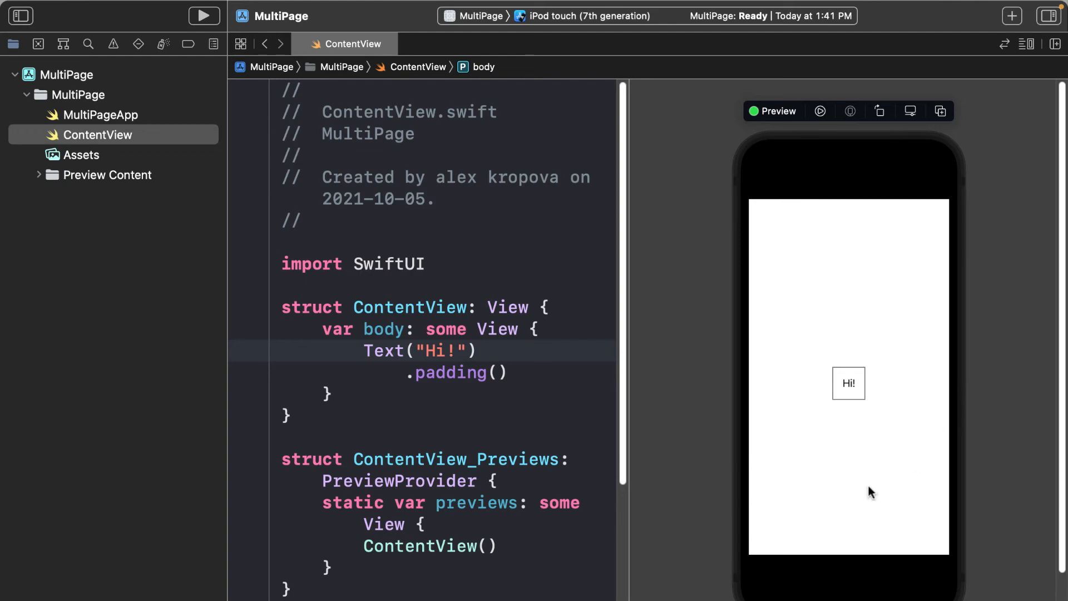
mouse_move(546, 30)
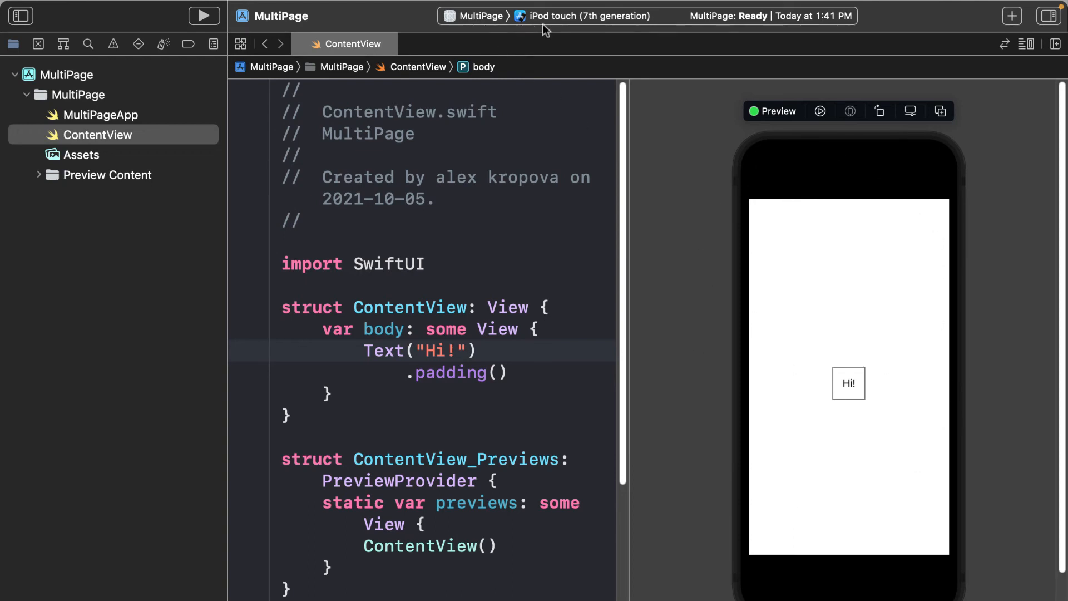
- Change the run destination from iPod touch to iPhone 13 Pro
click(587, 16)
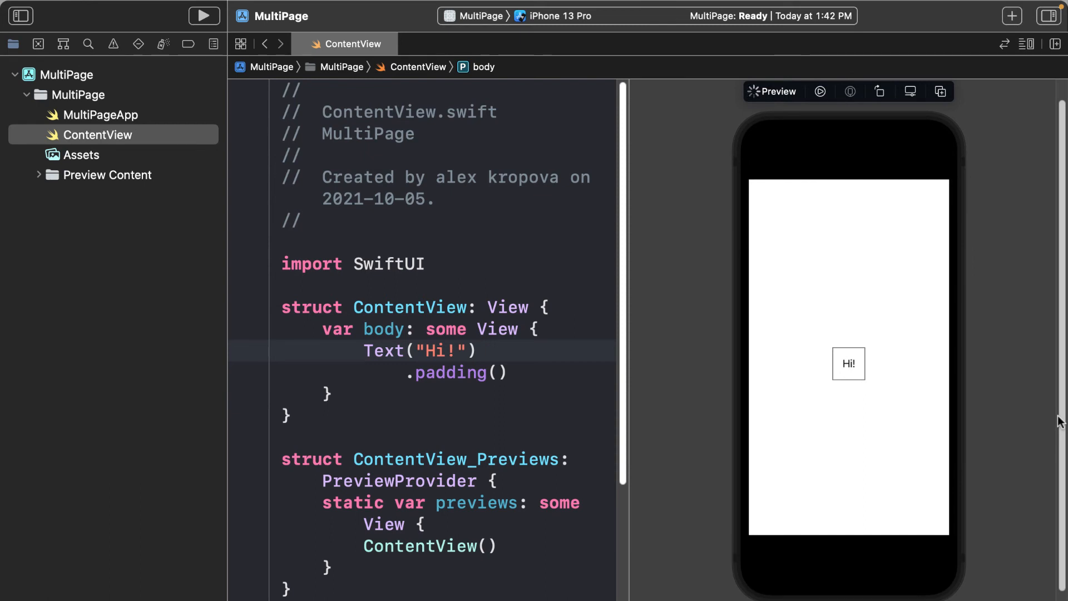
mouse_move(913, 500)
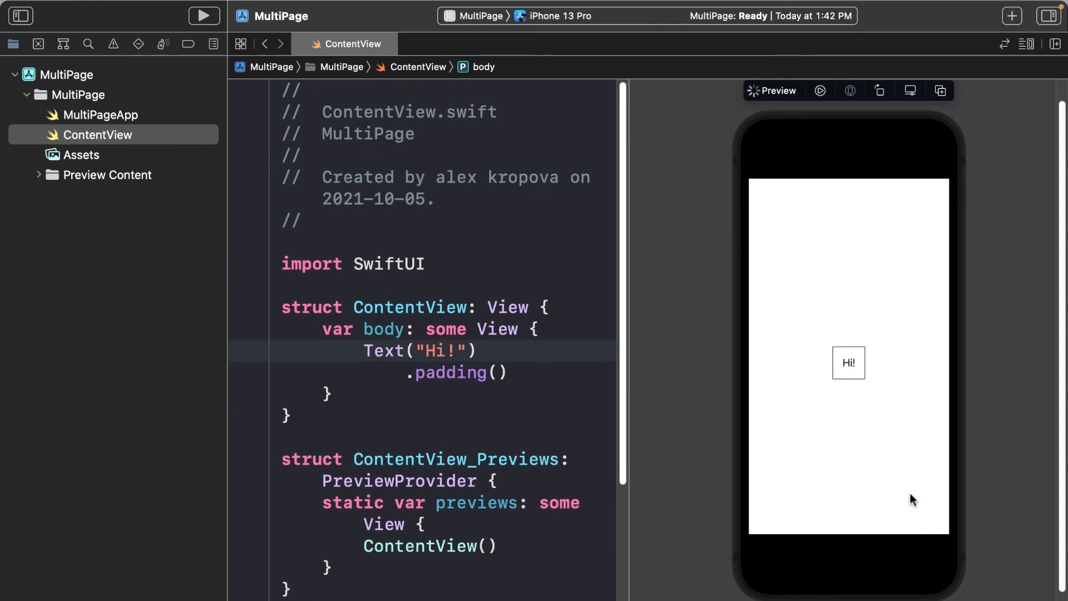
mouse_move(232, 261)
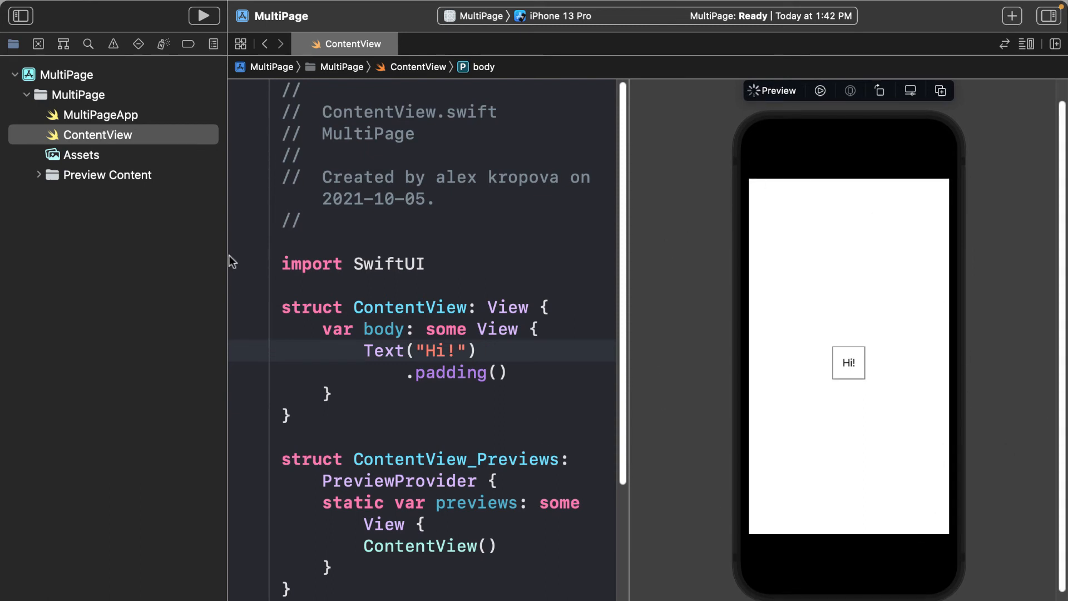
- Hide the navigator and add an empty line after .padding()
click(20, 15)
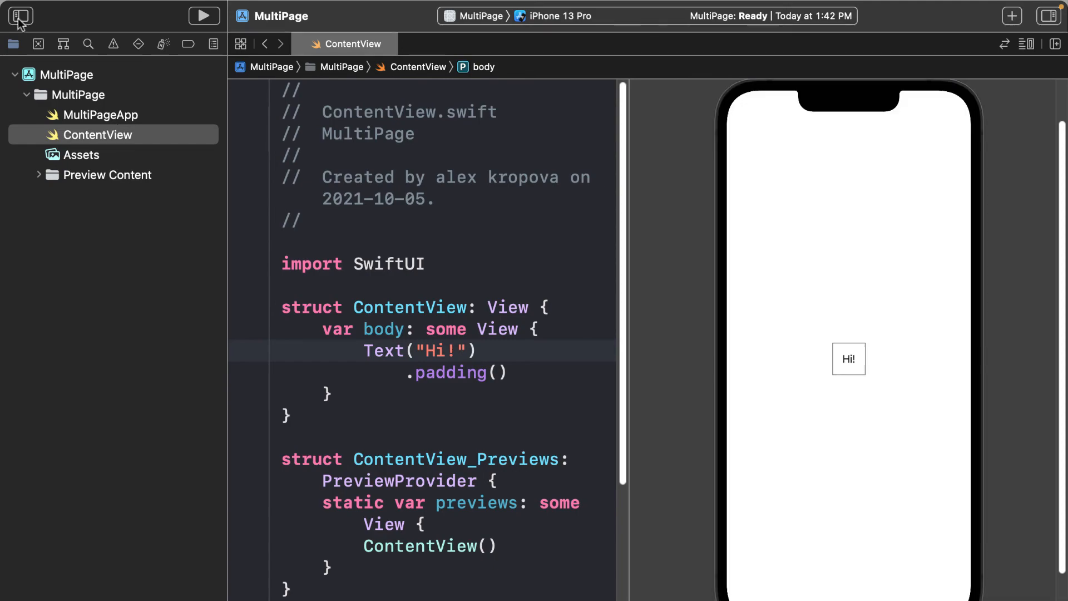
mouse_move(20, 16)
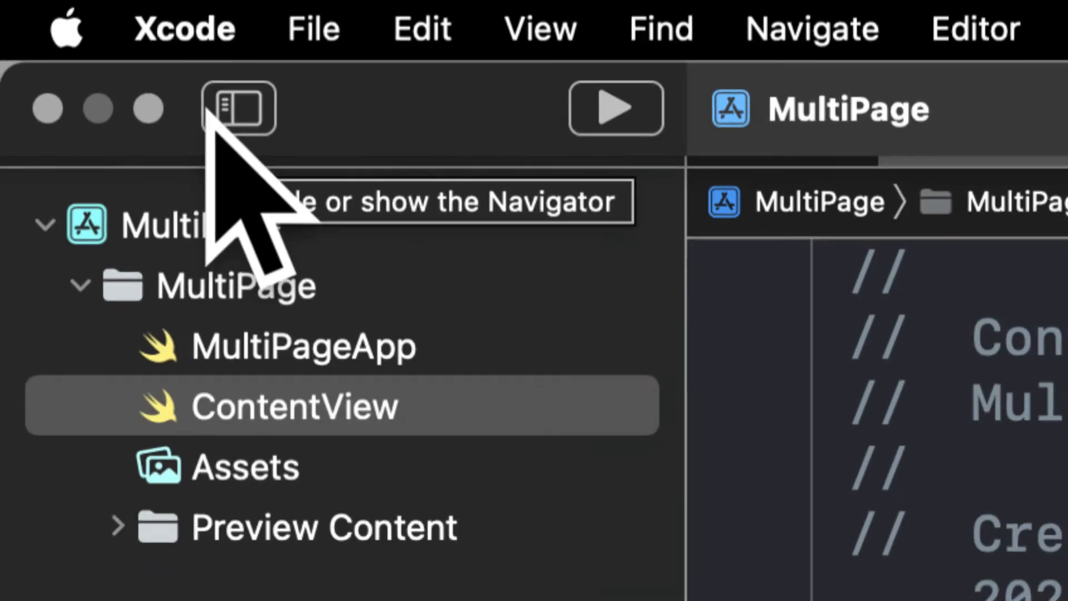
click(237, 107)
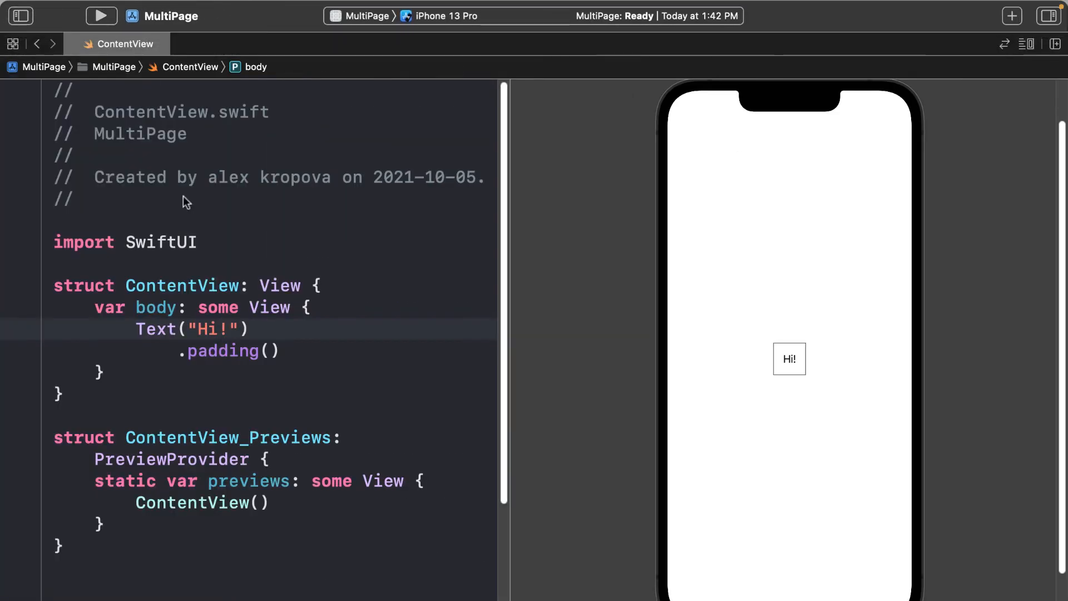
mouse_move(879, 337)
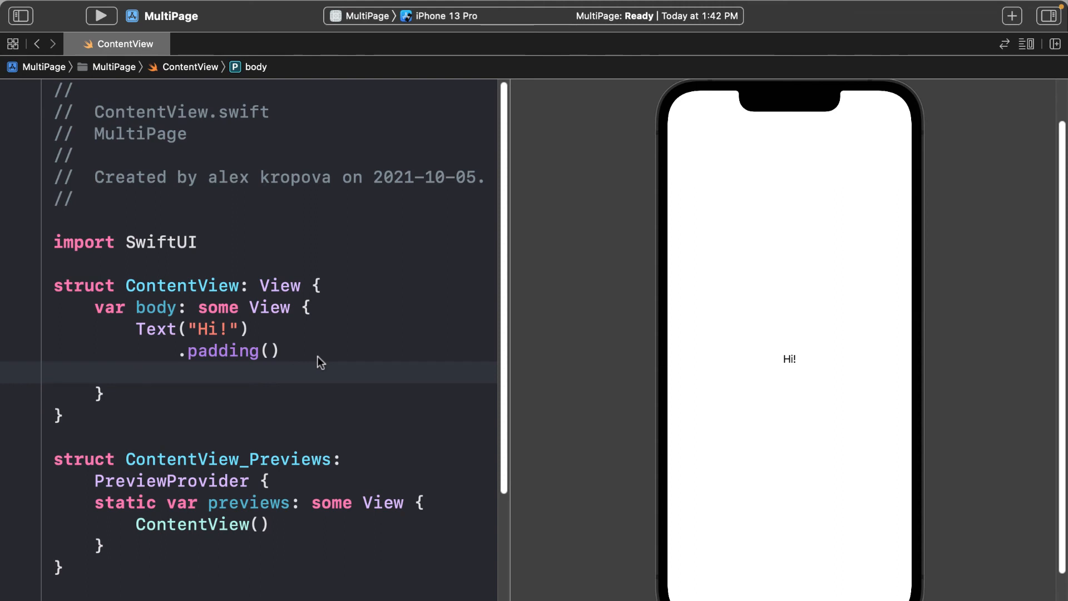
- Add .font(.system(size: 60)) to the text, then raise the size to 100
text(.font(.system(size: 60)
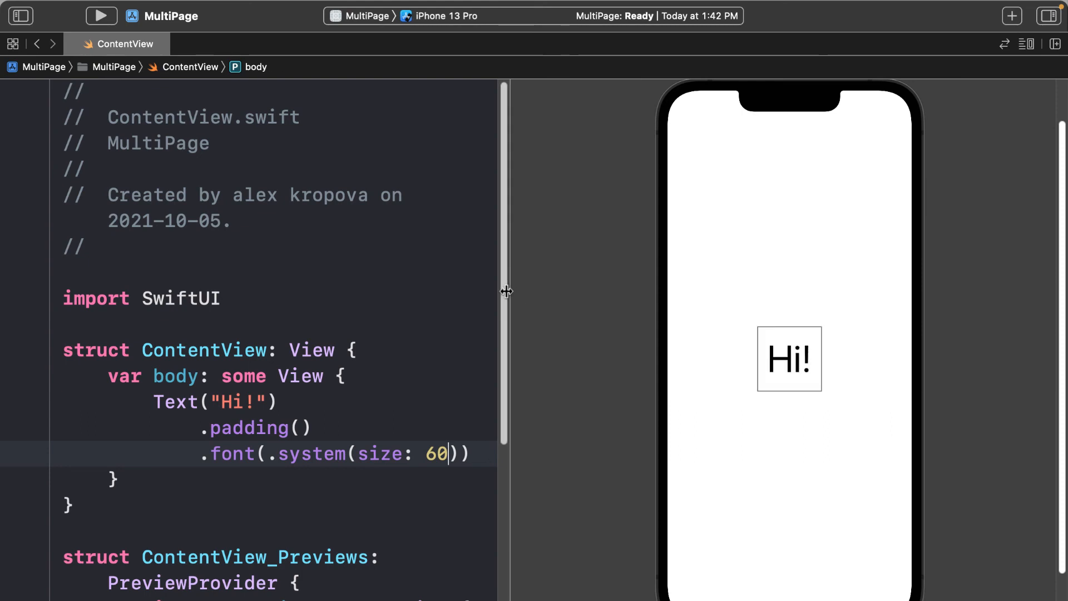
scroll(down, 3)
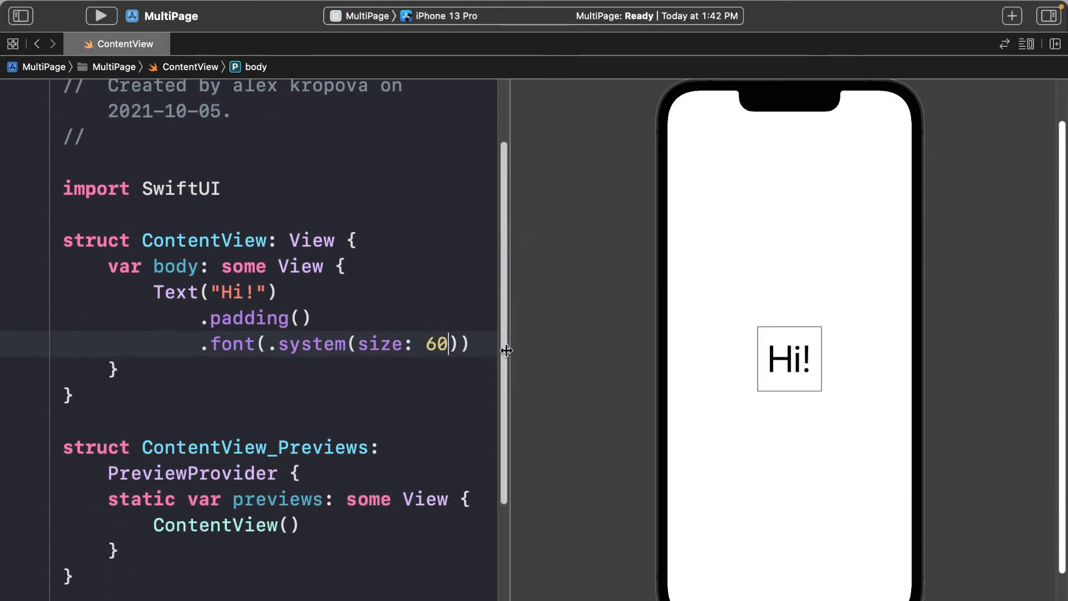
text(100)
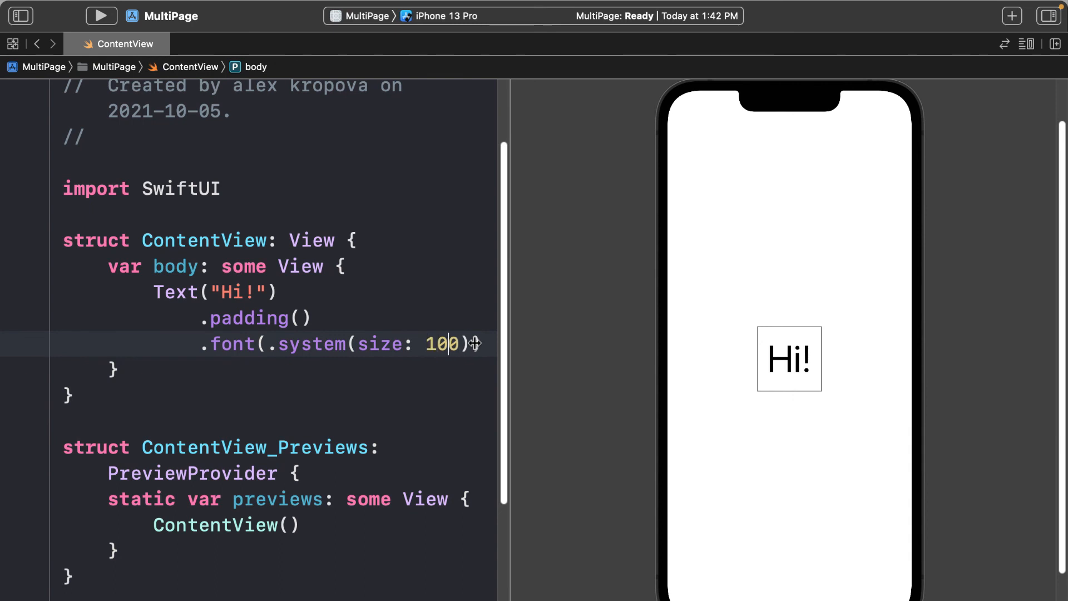